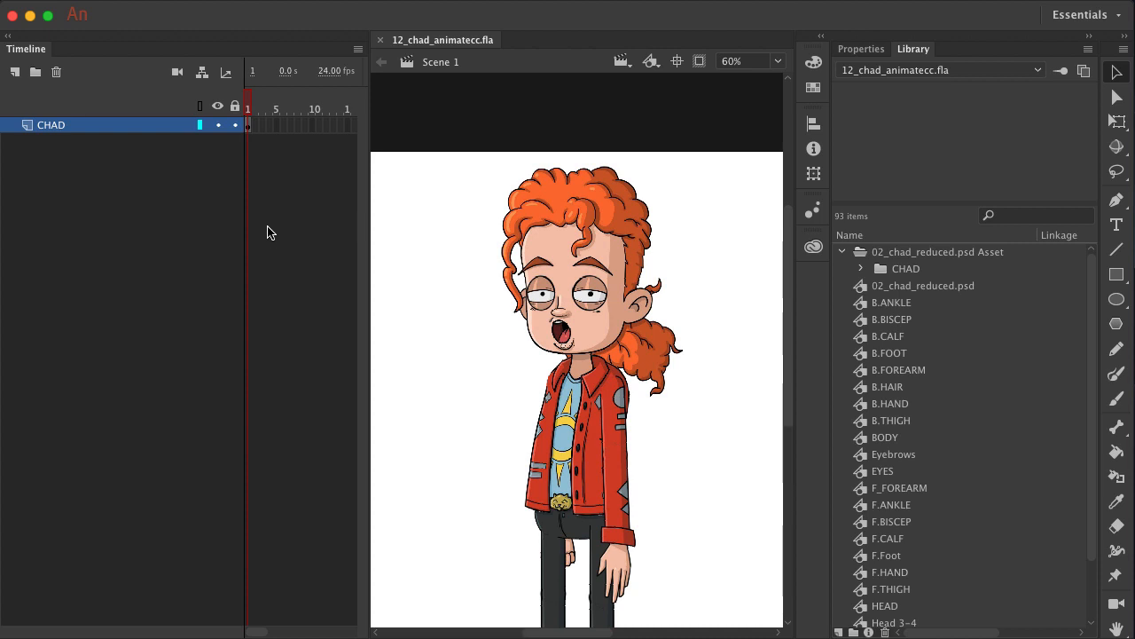
pyautogui.moveTo(576, 268)
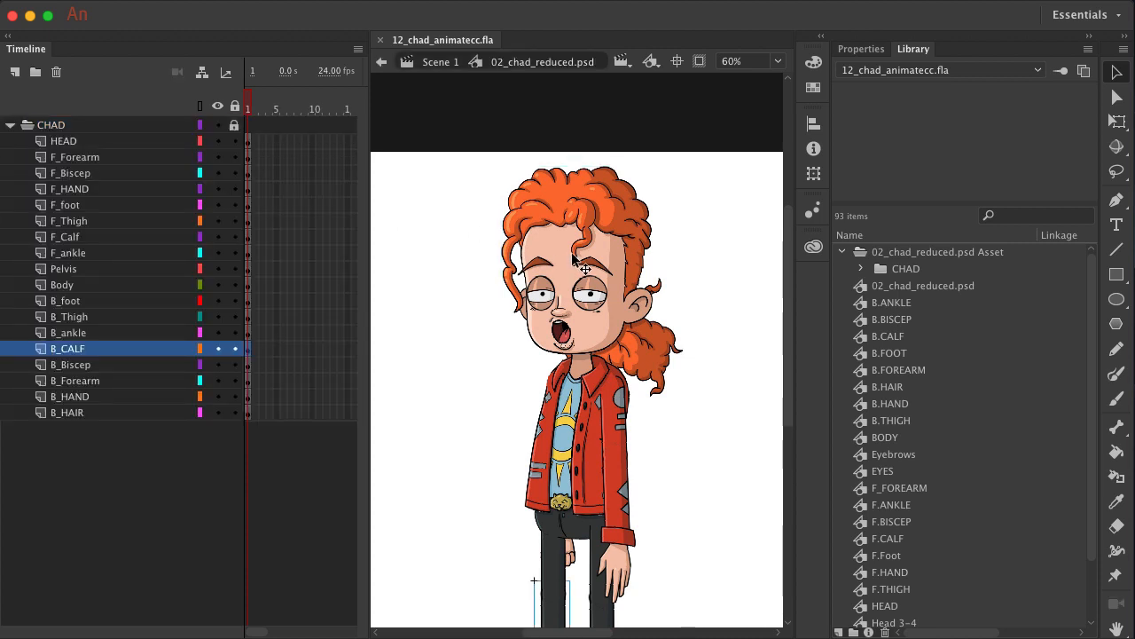
pyautogui.moveTo(564, 258)
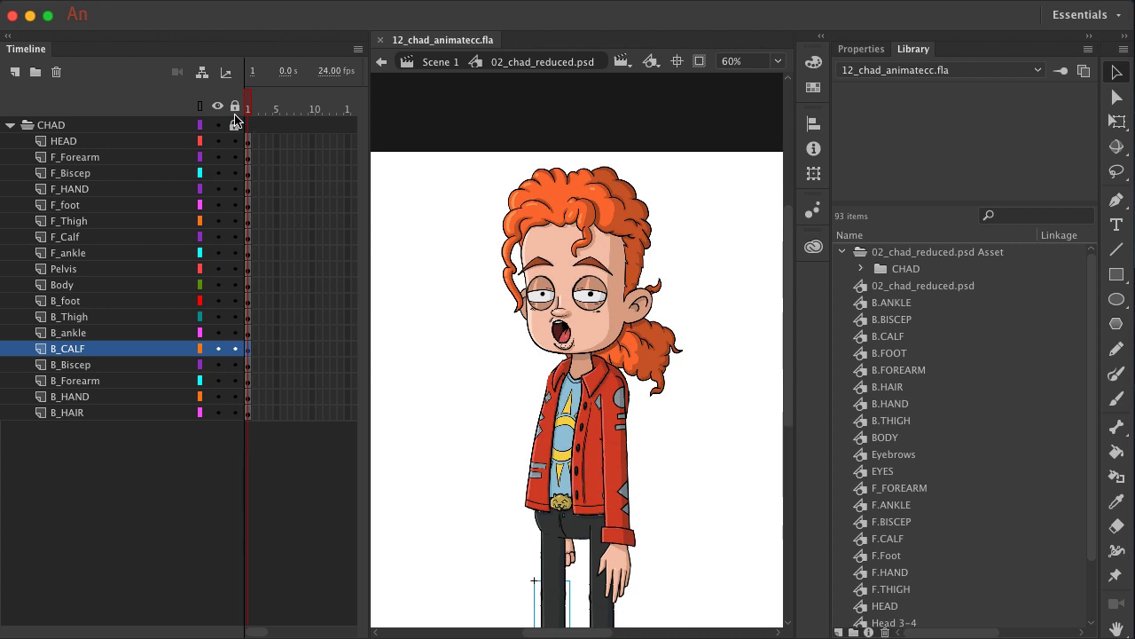
pyautogui.moveTo(203, 73)
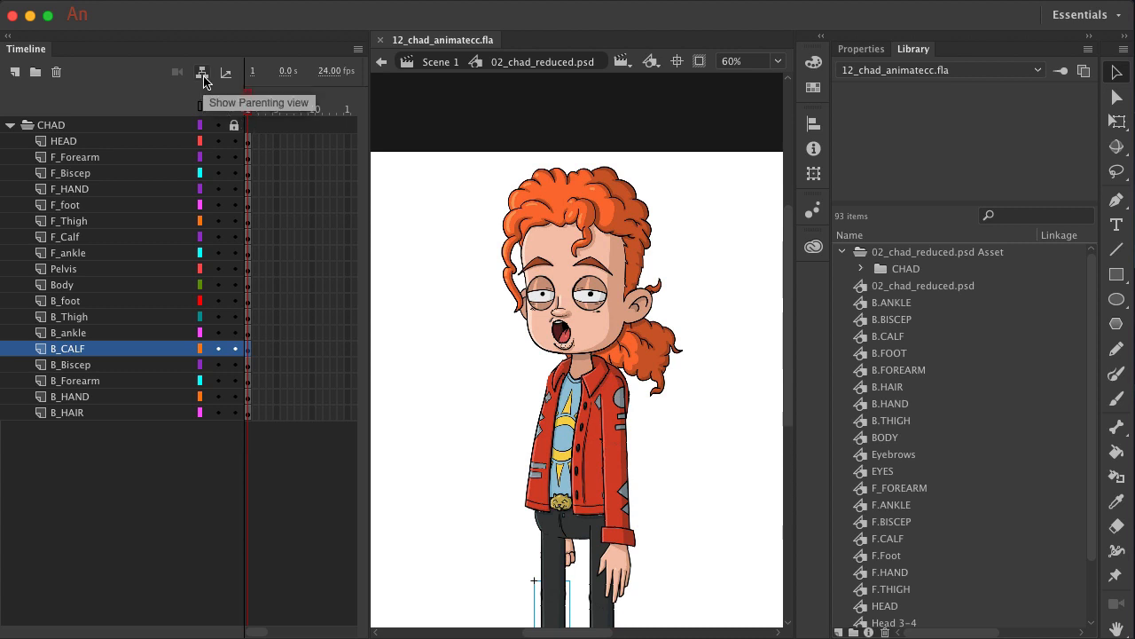
# - Show the layer parenting view in the Timeline panel
pyautogui.click(202, 72)
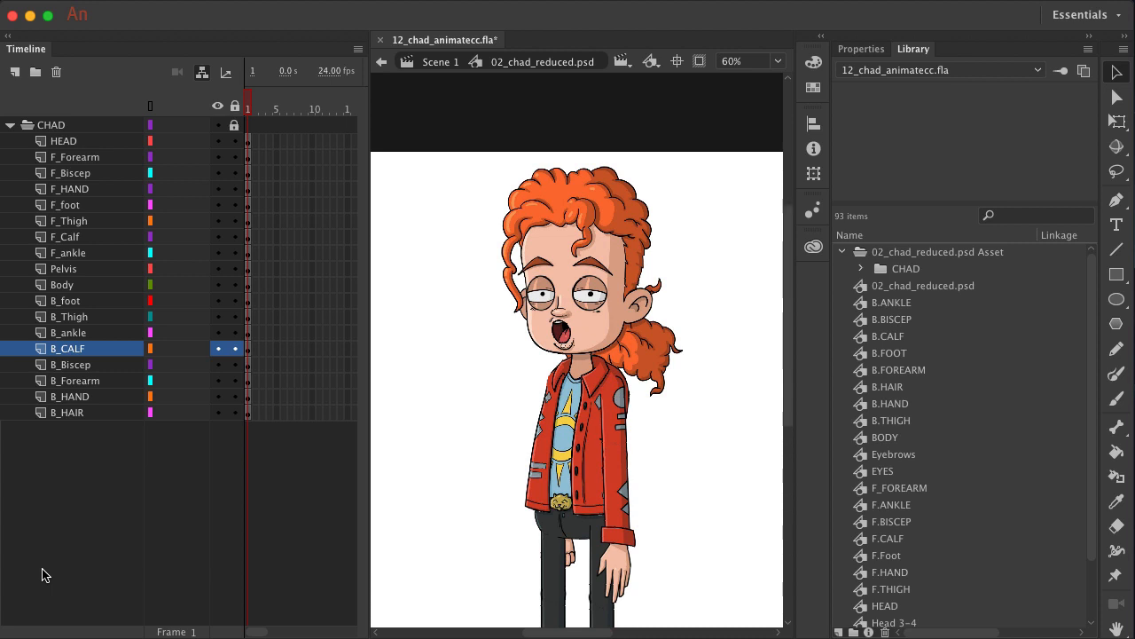
# - Select the Pelvis layer, then the Body layer to parent Body under Pelvis
pyautogui.click(64, 268)
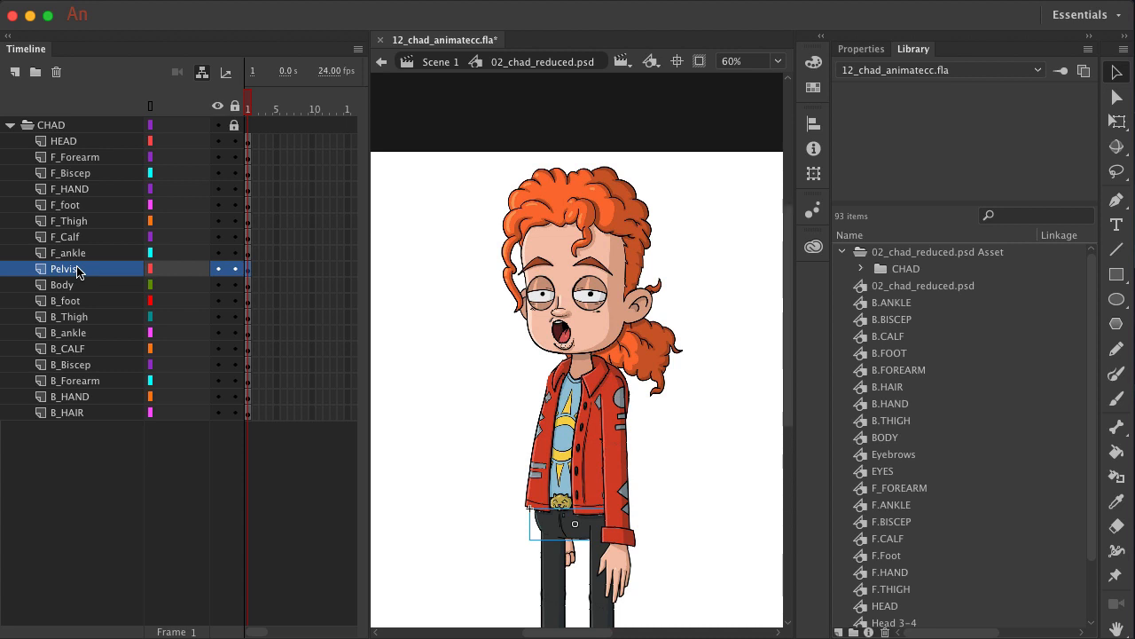
pyautogui.click(63, 285)
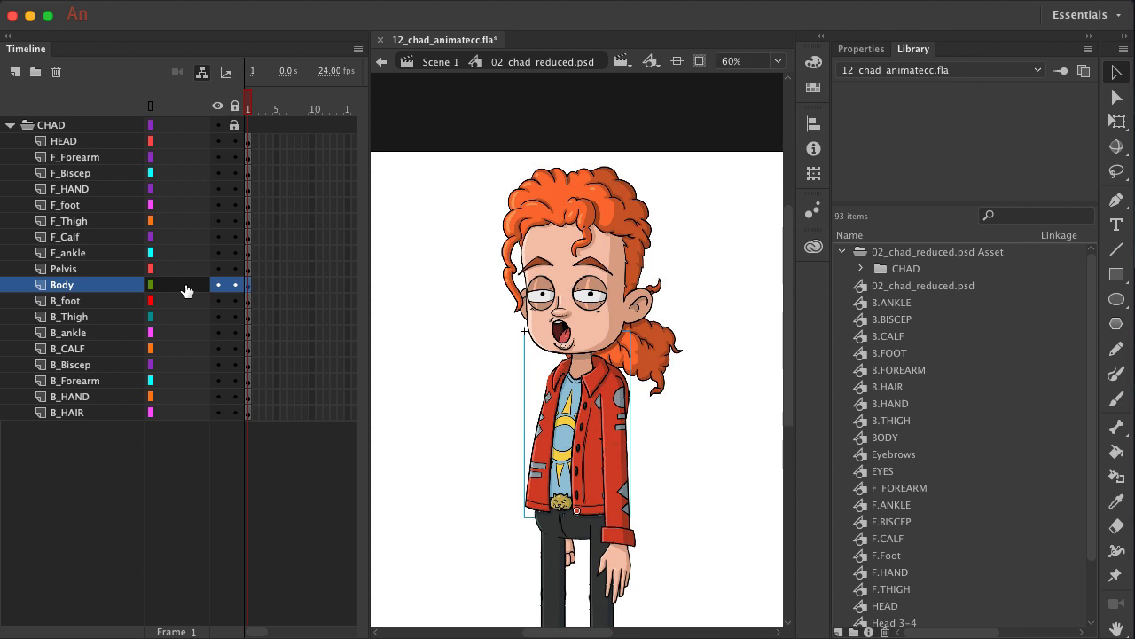
pyautogui.moveTo(183, 290)
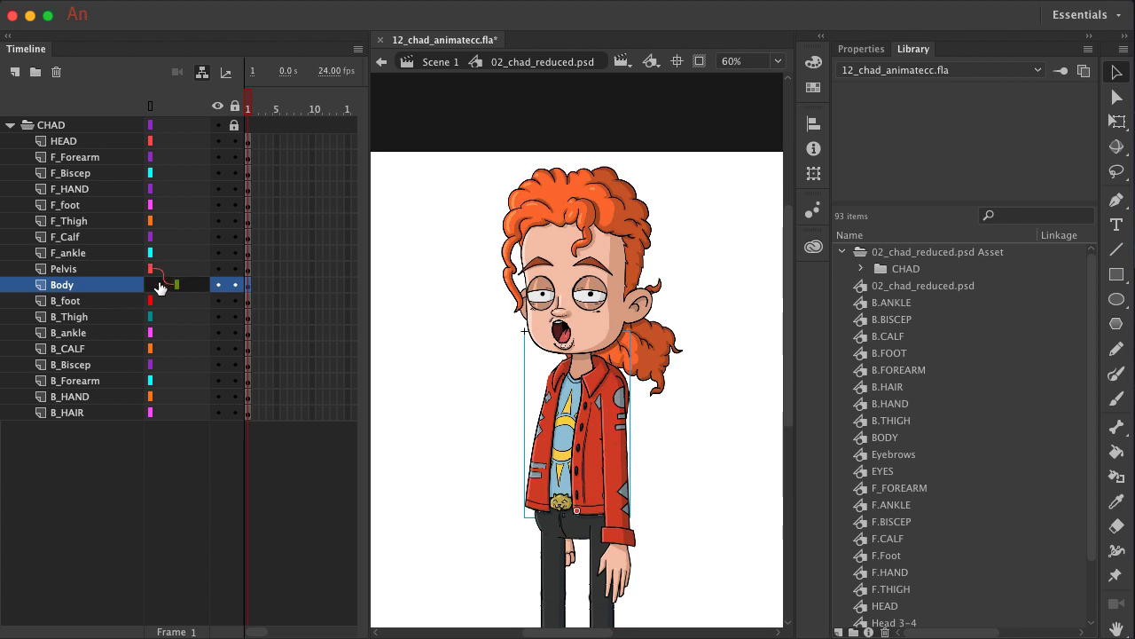
pyautogui.moveTo(162, 291)
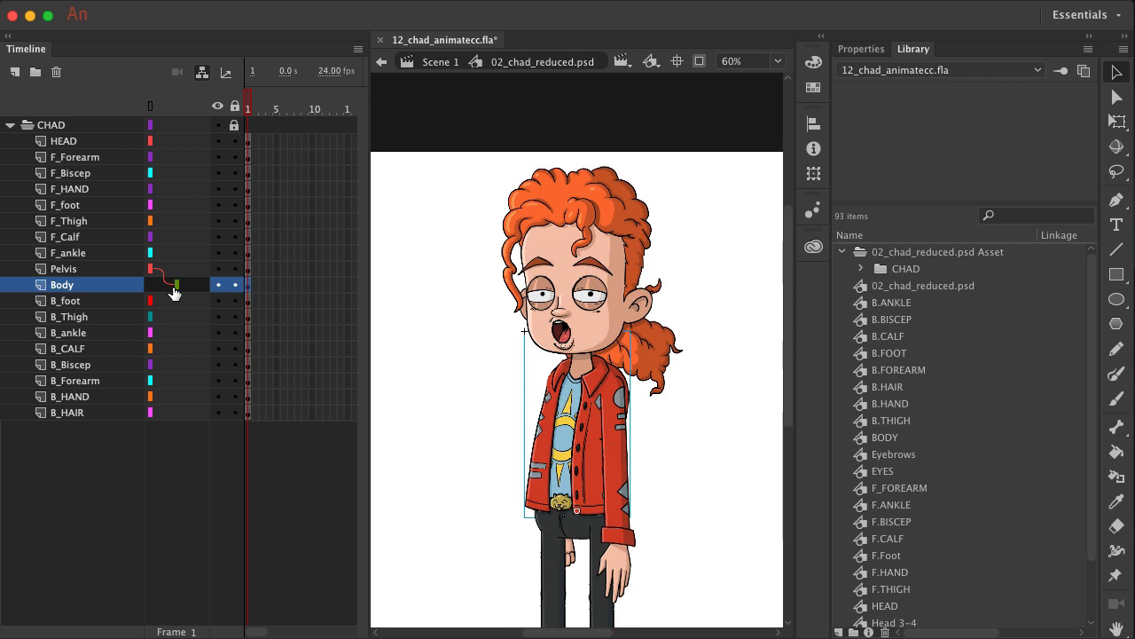
pyautogui.moveTo(170, 291)
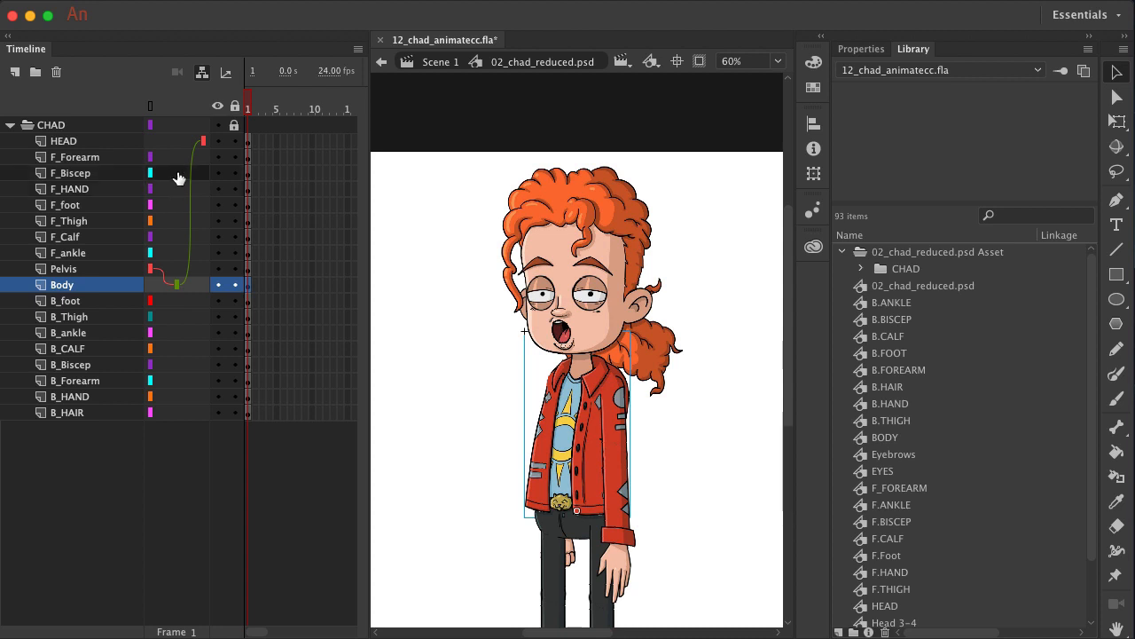
pyautogui.moveTo(163, 174)
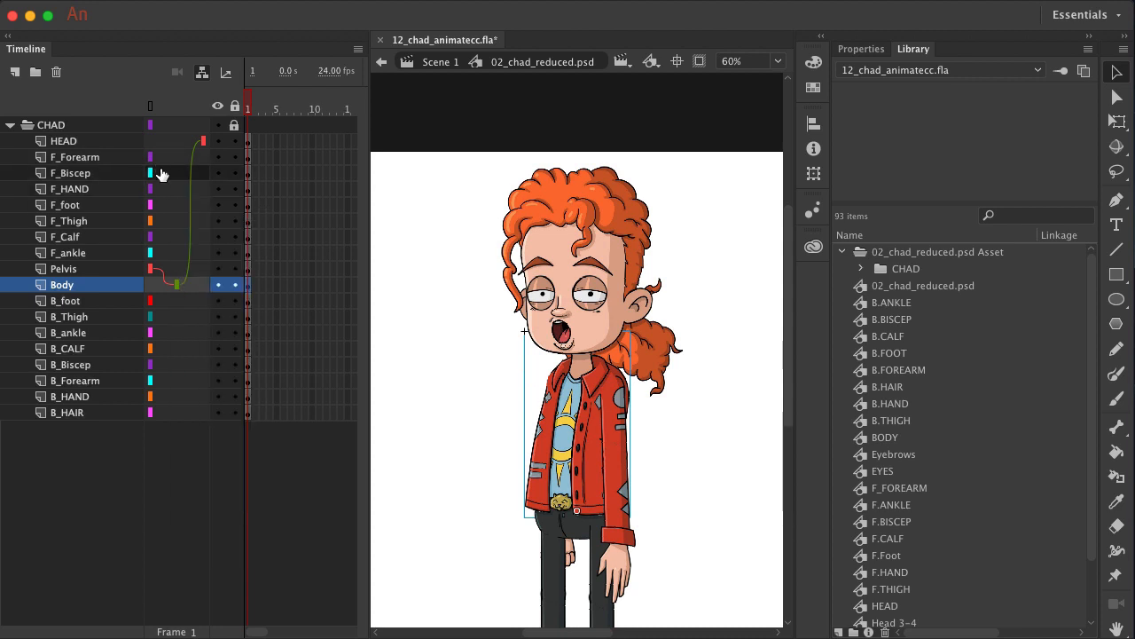
# - Select F_Biscep and B_Biscep to link them under the Body layer
pyautogui.click(71, 173)
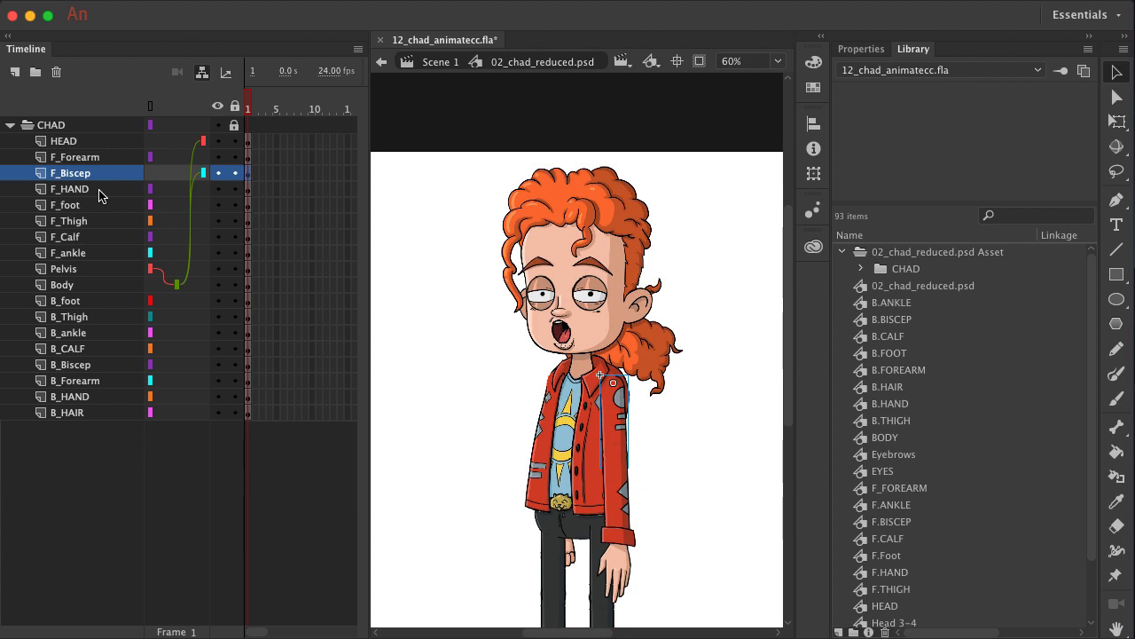
pyautogui.click(71, 365)
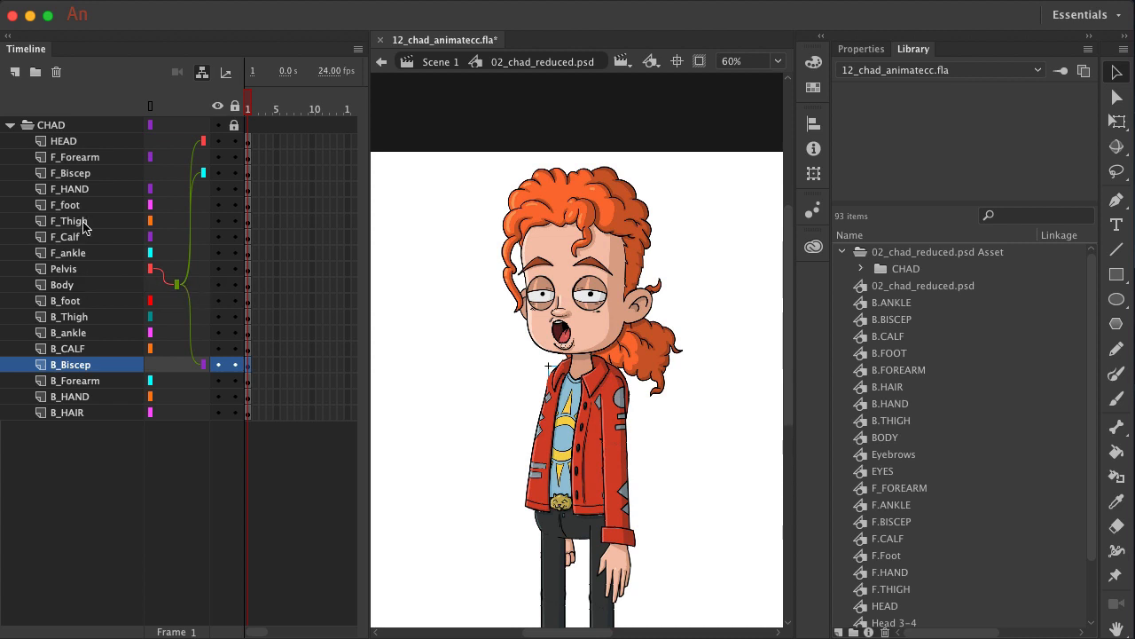
# - Select F_Thigh and bring up its list of possible parent layers
pyautogui.click(70, 221)
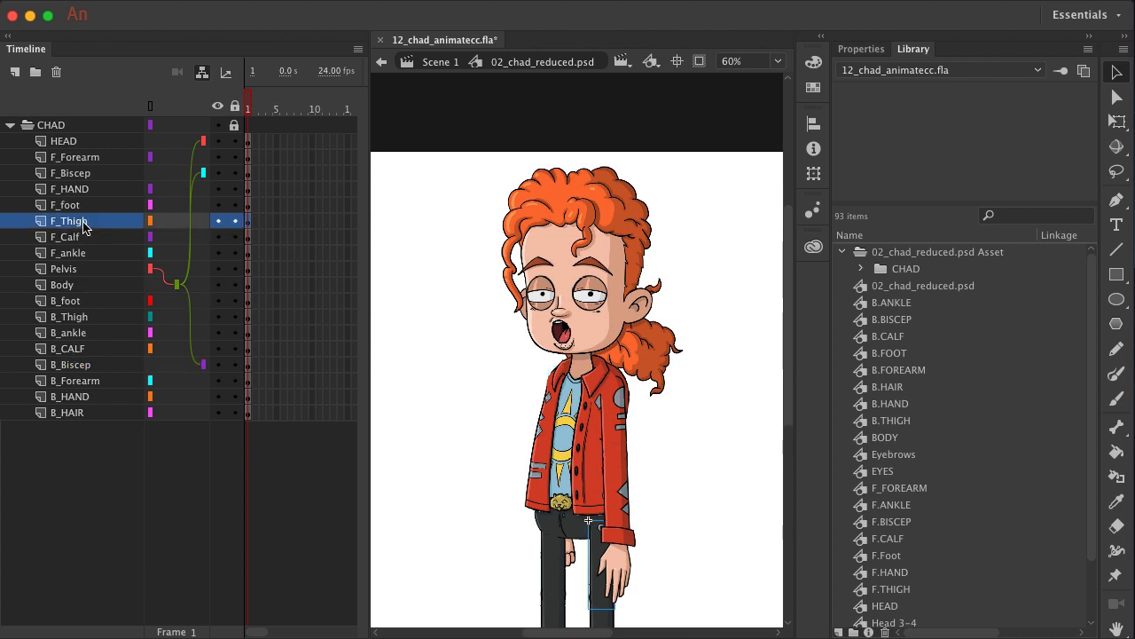
pyautogui.moveTo(165, 224)
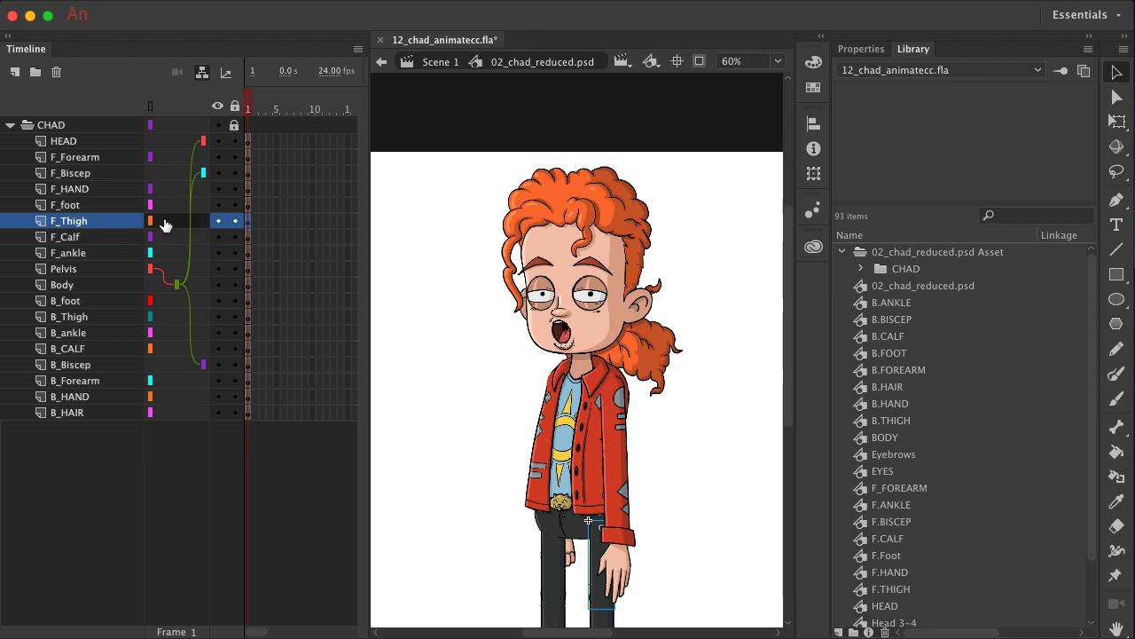
pyautogui.click(166, 221)
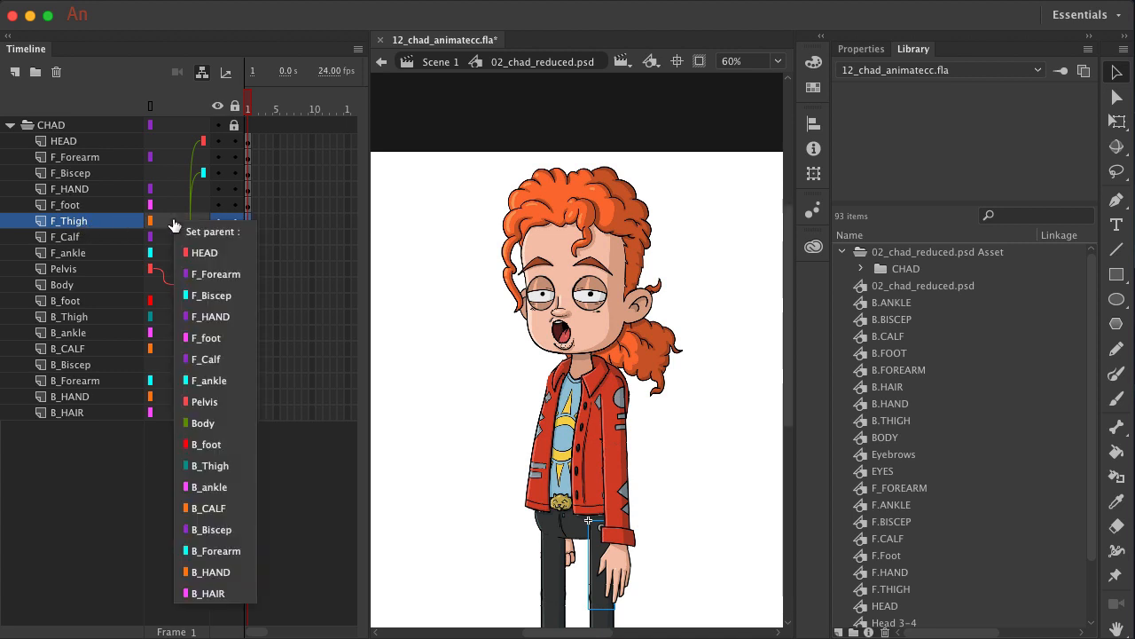
pyautogui.moveTo(211, 316)
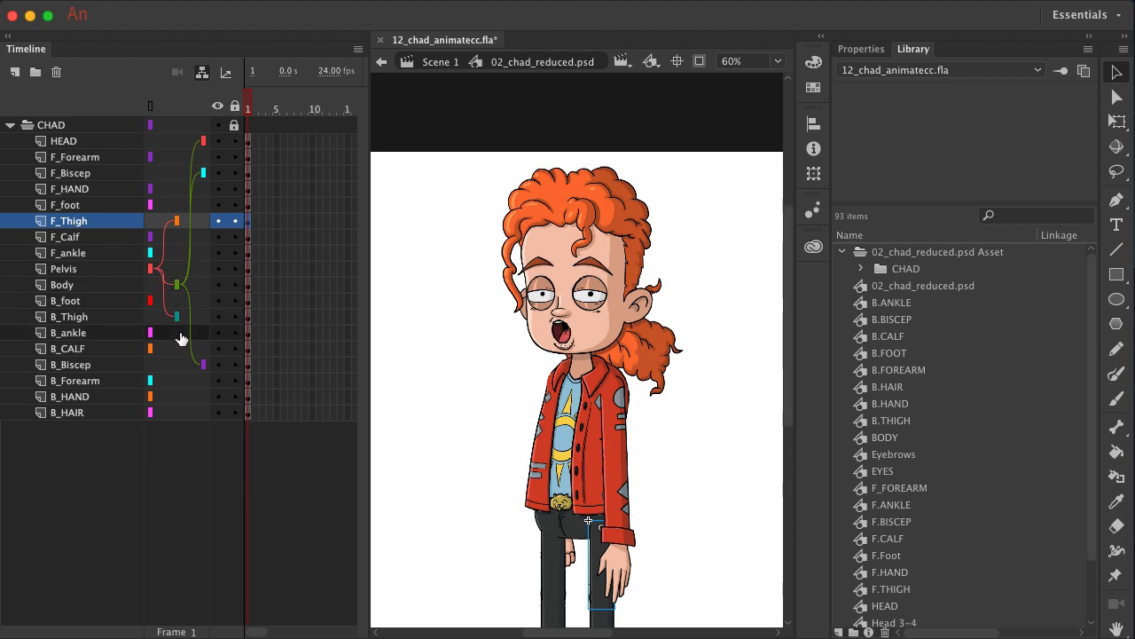
pyautogui.moveTo(171, 162)
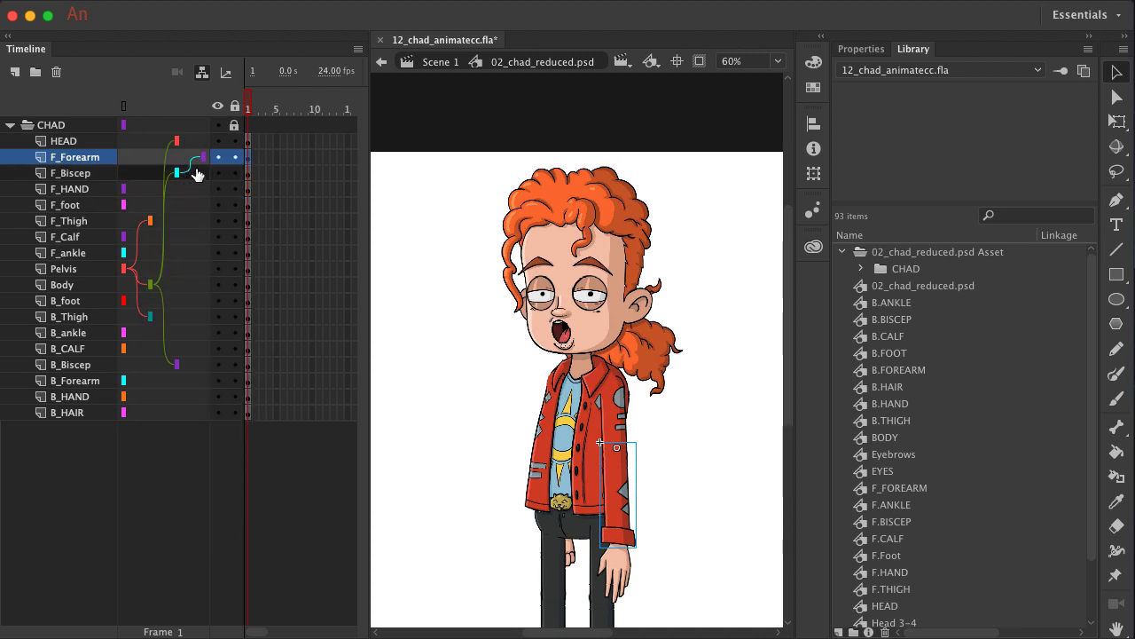
pyautogui.moveTo(200, 184)
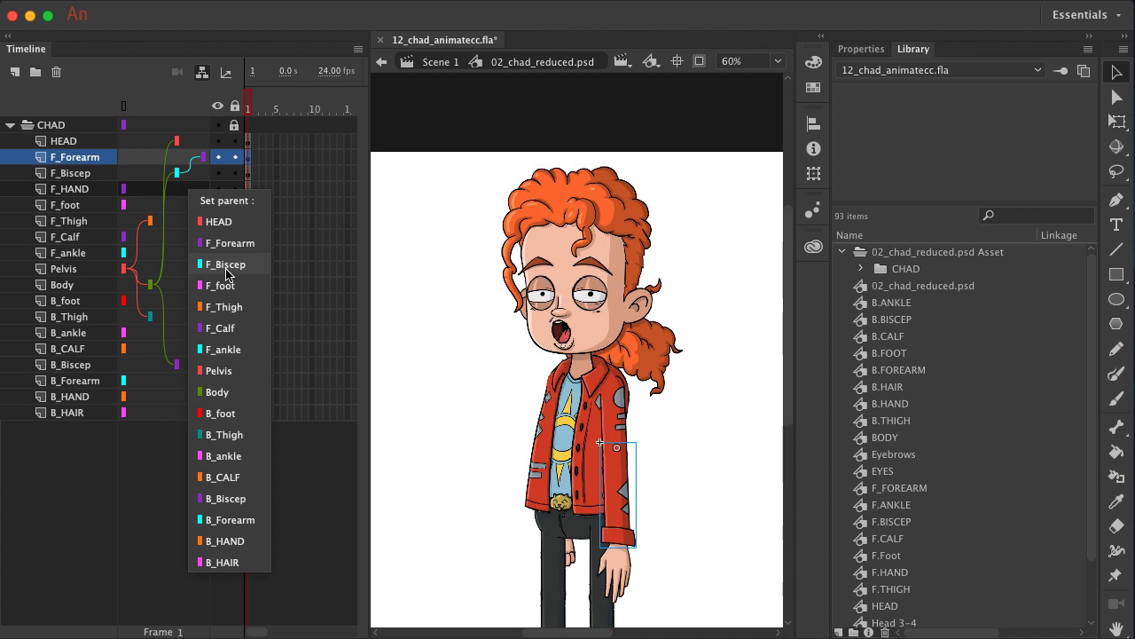
pyautogui.moveTo(229, 243)
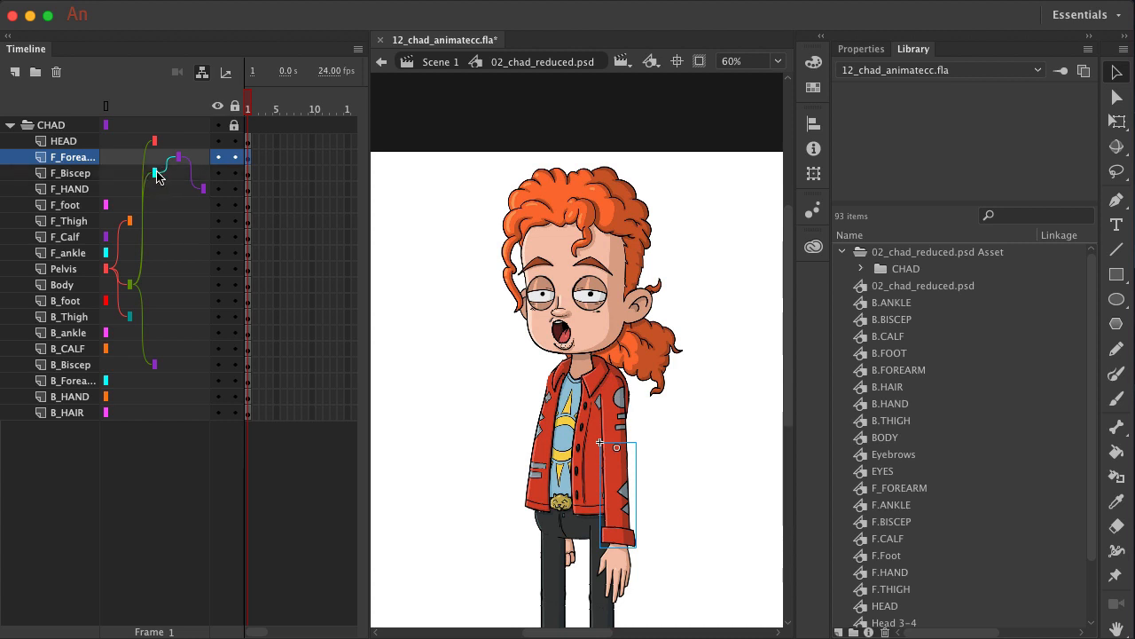
pyautogui.moveTo(202, 197)
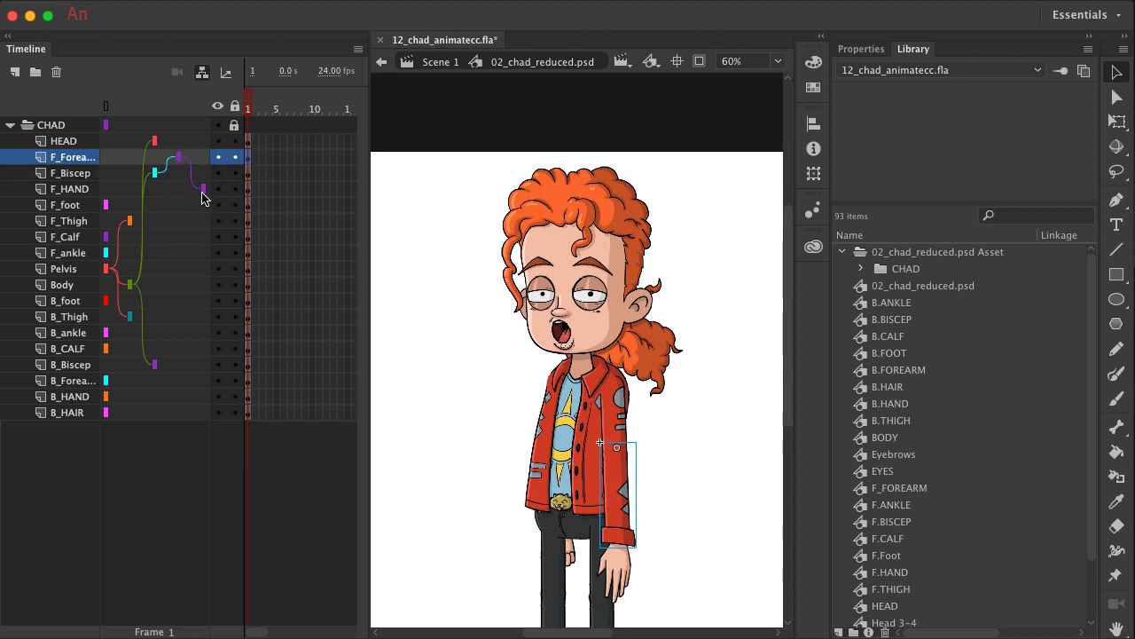
# - Make F_Calf the parent of the F_foot layer
pyautogui.click(203, 188)
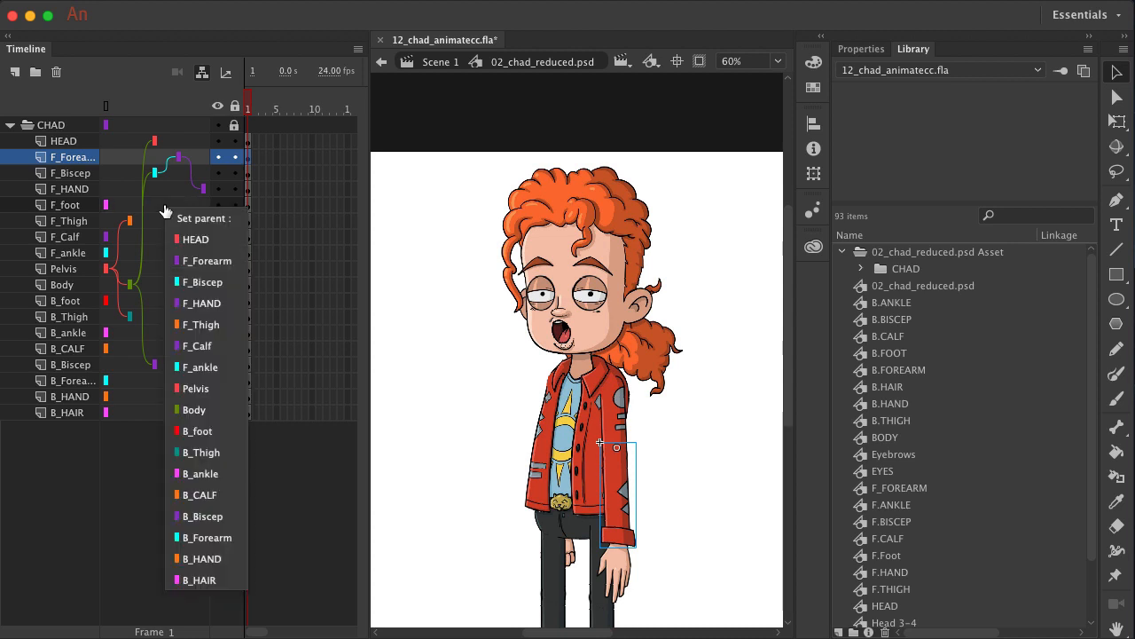
pyautogui.moveTo(200, 355)
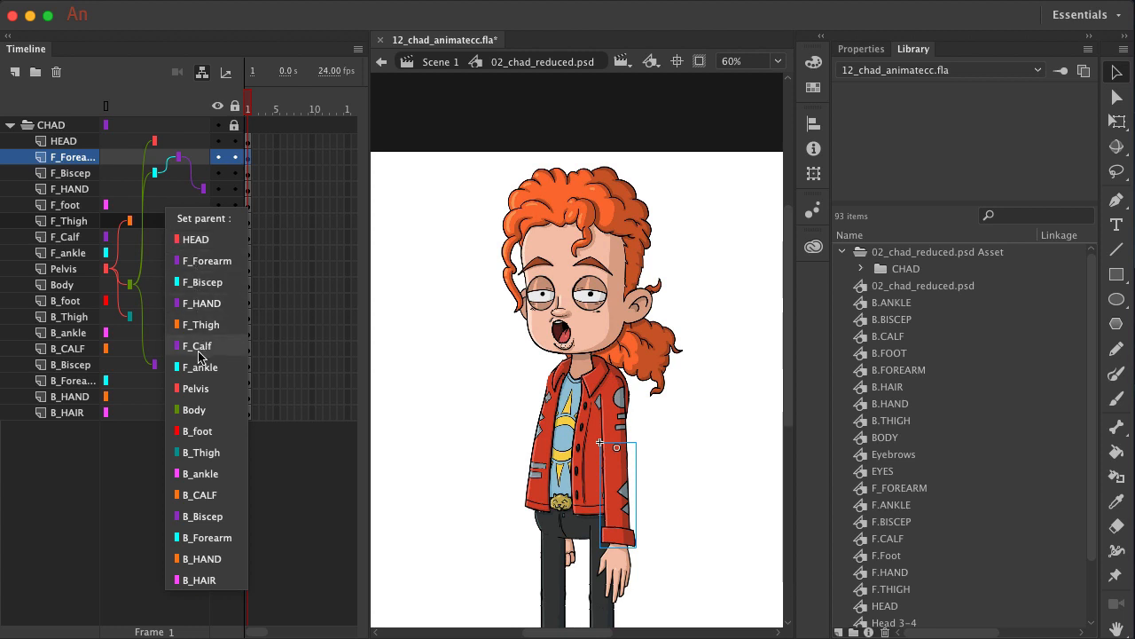
pyautogui.click(196, 346)
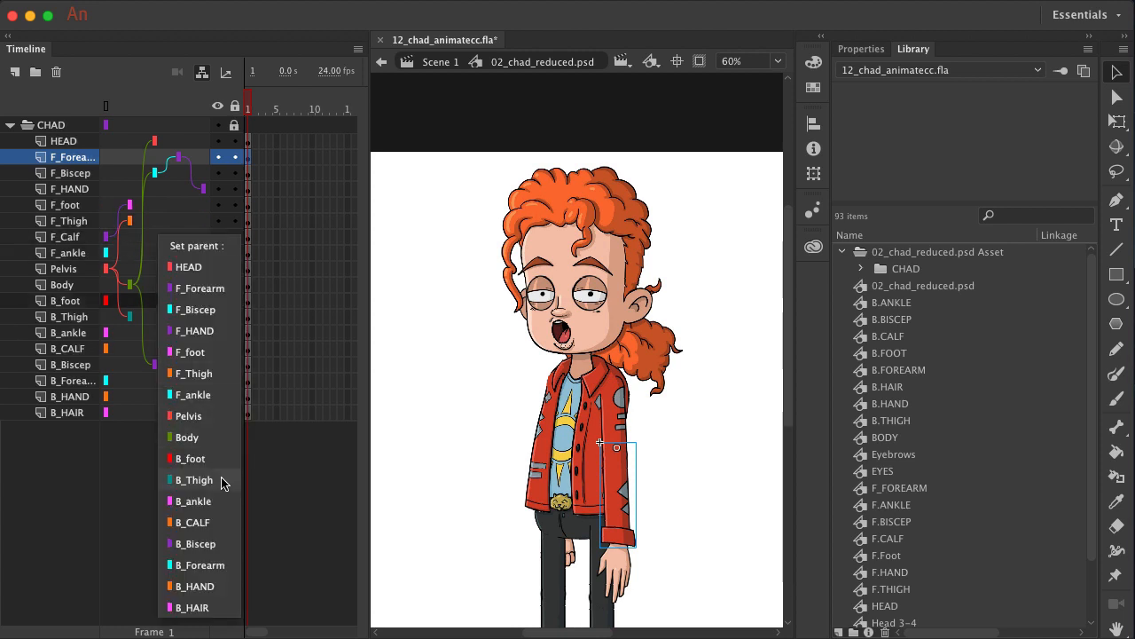
pyautogui.moveTo(205, 373)
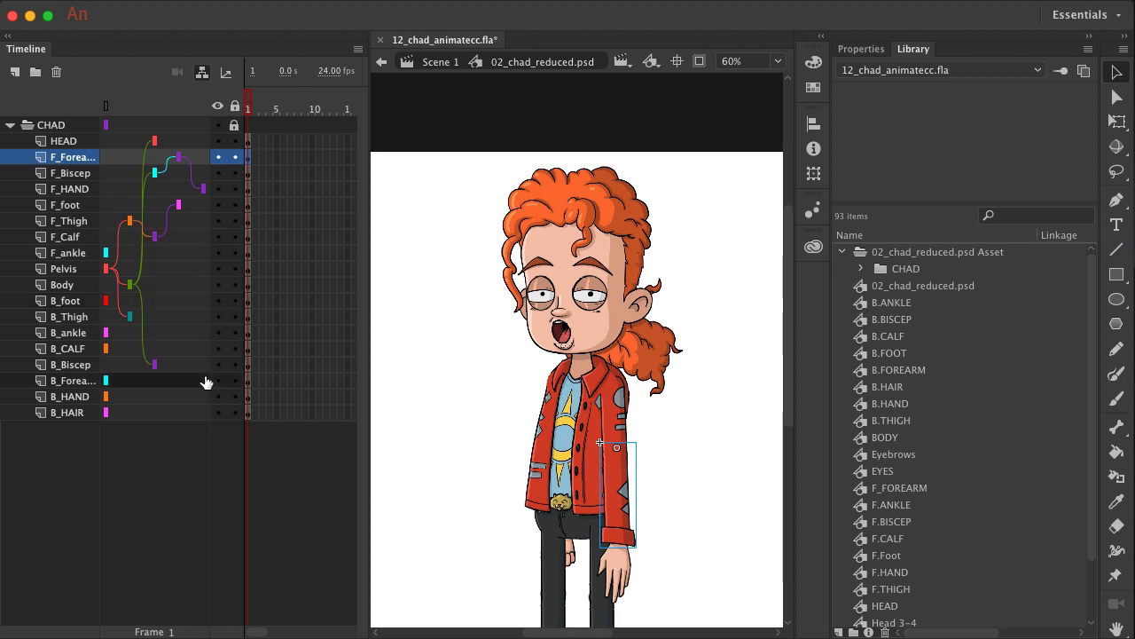
pyautogui.moveTo(137, 226)
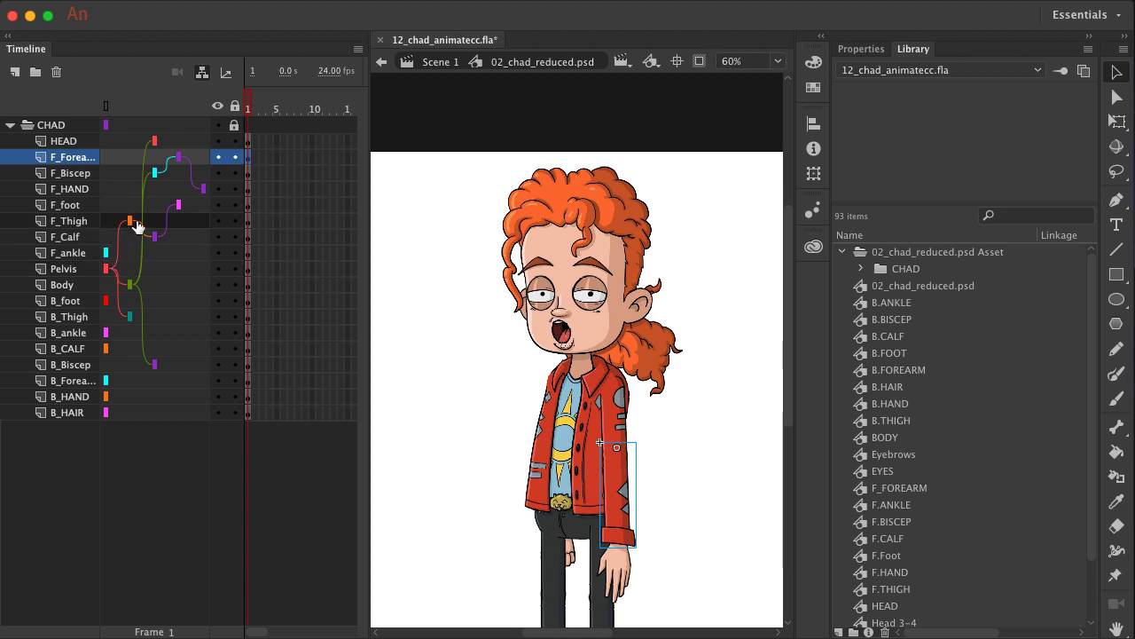
pyautogui.moveTo(178, 253)
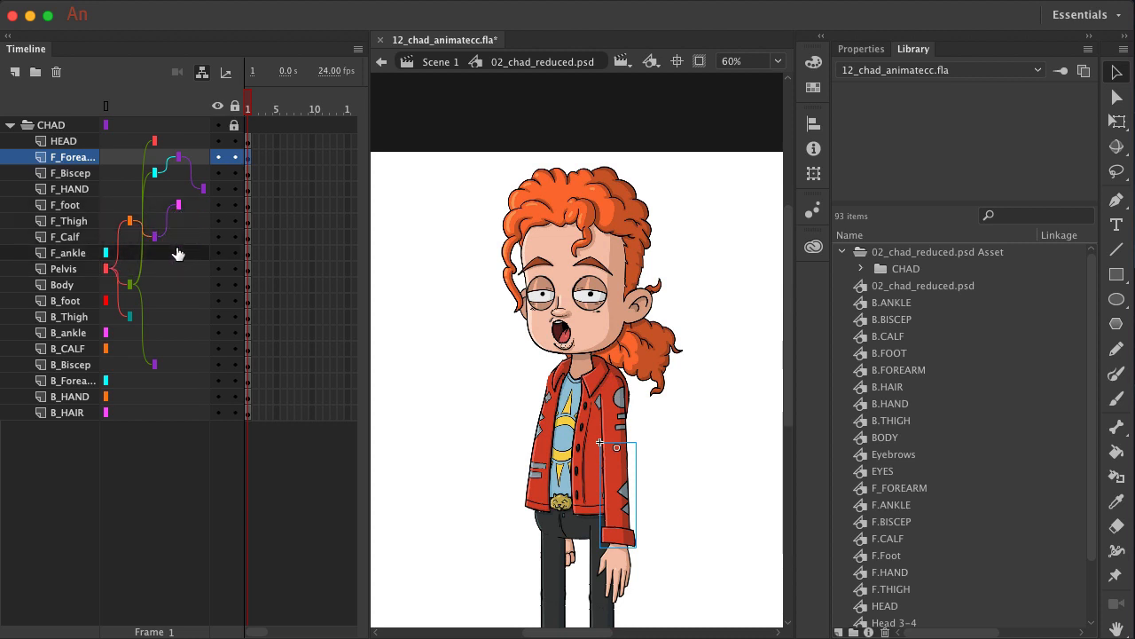
pyautogui.moveTo(177, 254)
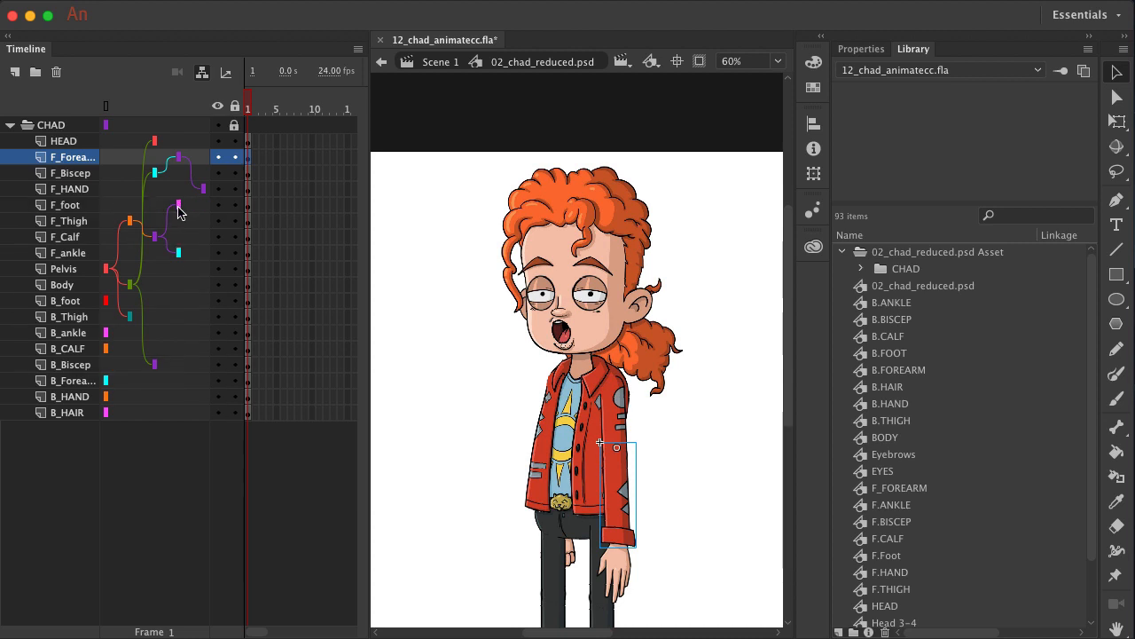
pyautogui.moveTo(191, 212)
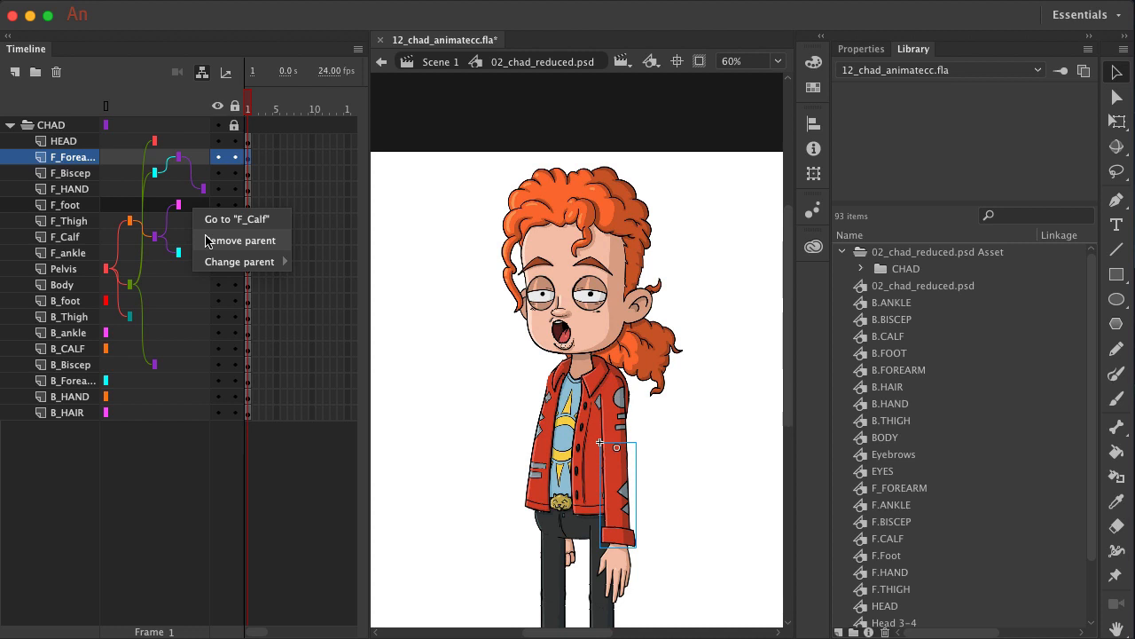
# - Re-parent F_foot under F_ankle instead of F_Calf
pyautogui.click(240, 261)
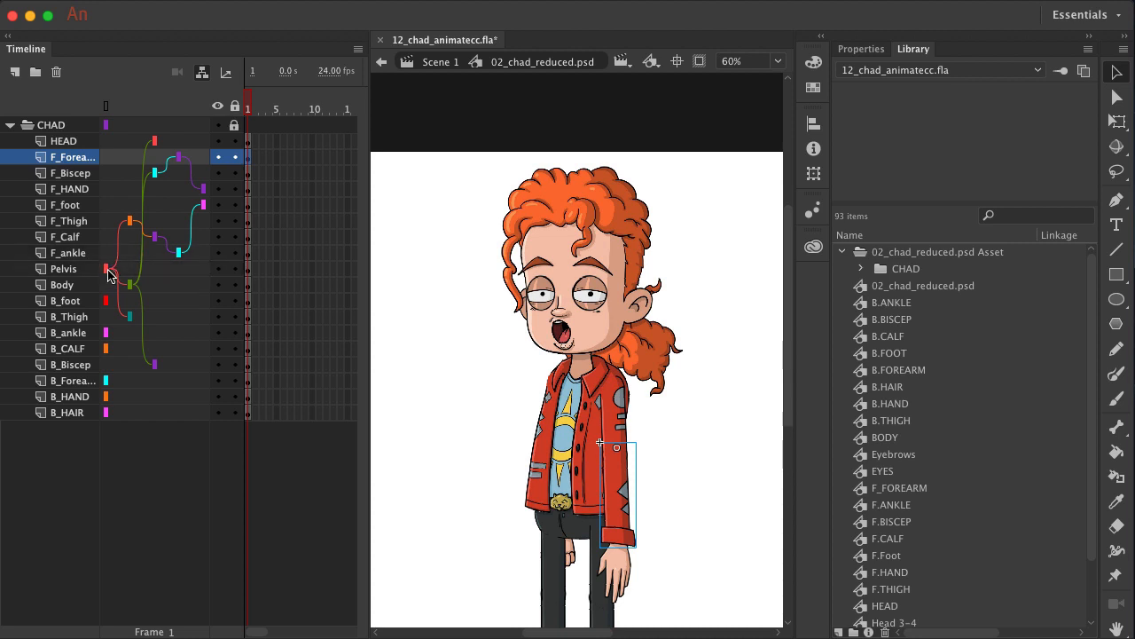
pyautogui.moveTo(127, 239)
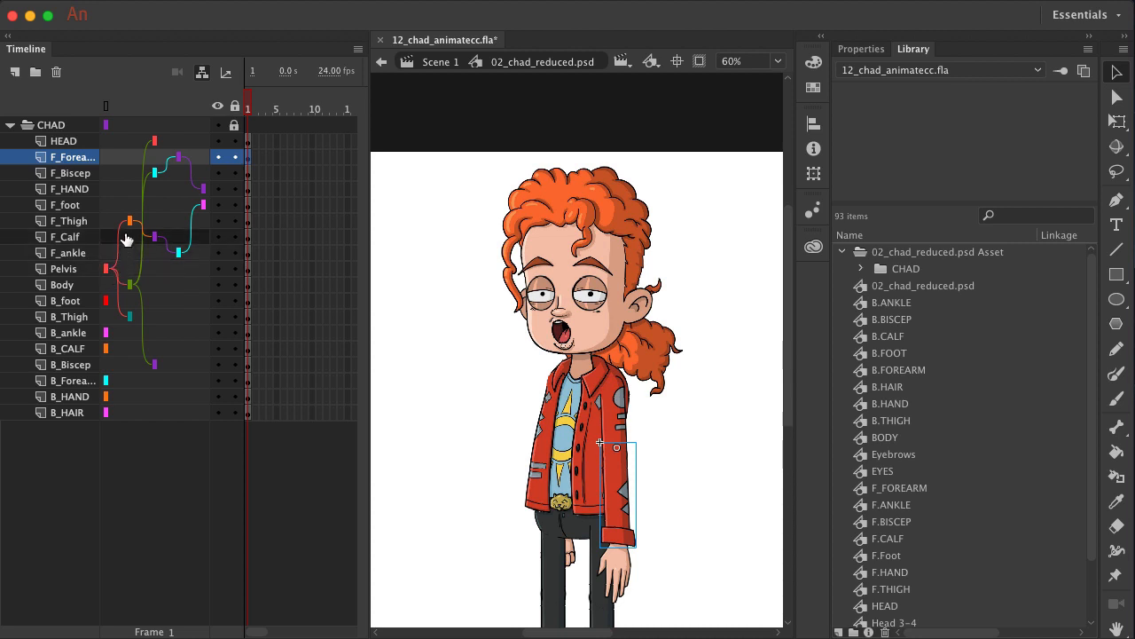
pyautogui.moveTo(155, 240)
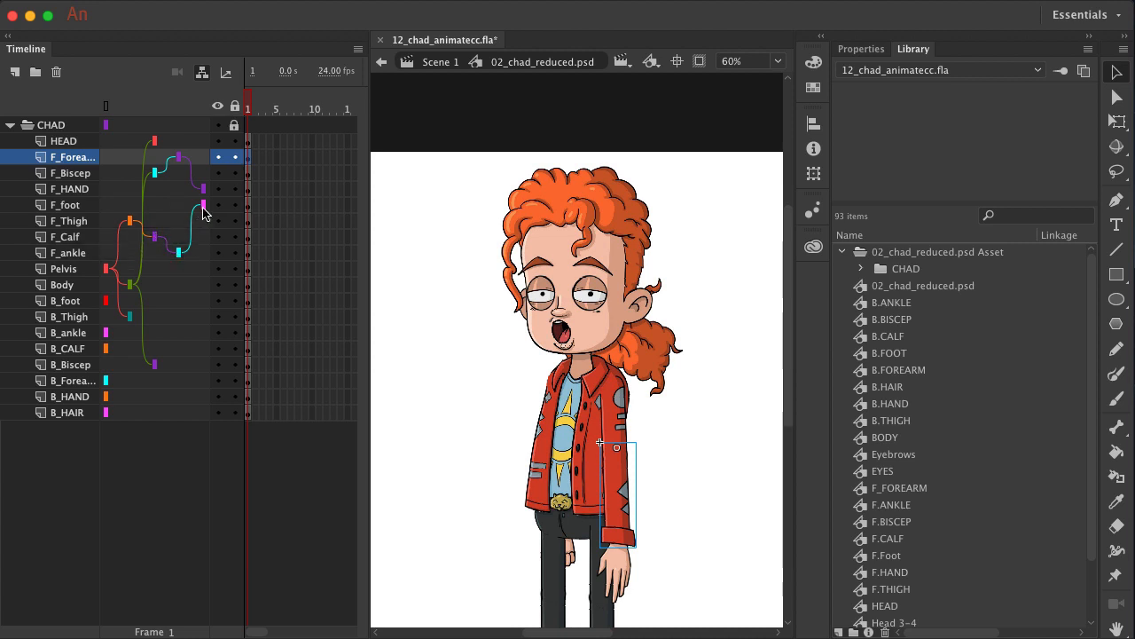
pyautogui.moveTo(75, 262)
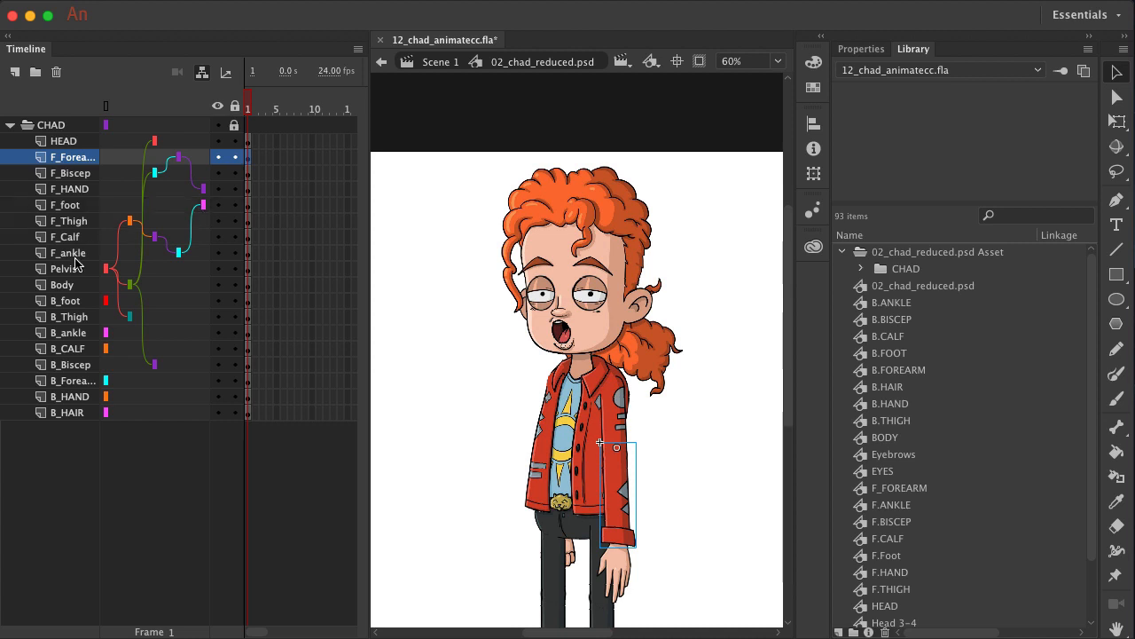
pyautogui.moveTo(95, 273)
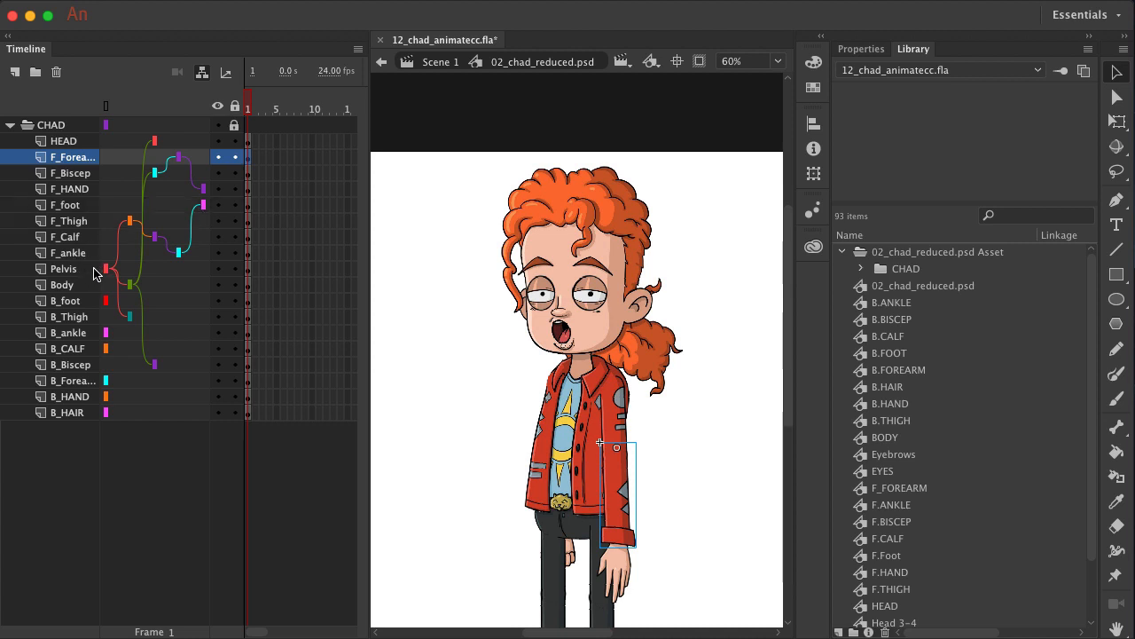
pyautogui.moveTo(87, 309)
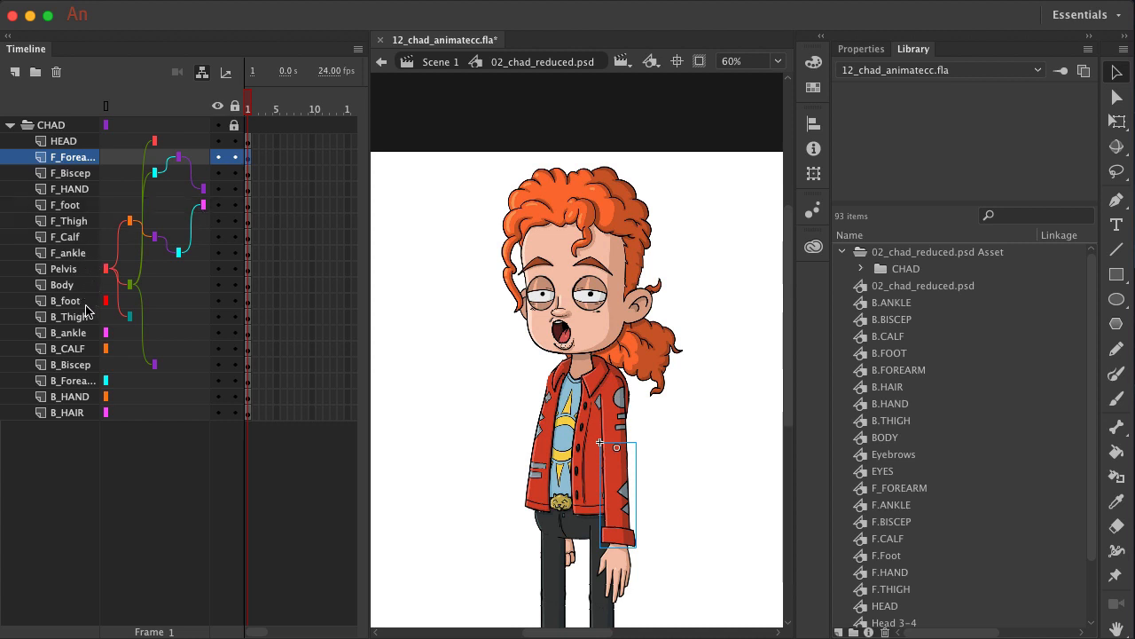
# - Assign parents to the B_foot and B_ankle layers in the back leg chain
pyautogui.click(65, 301)
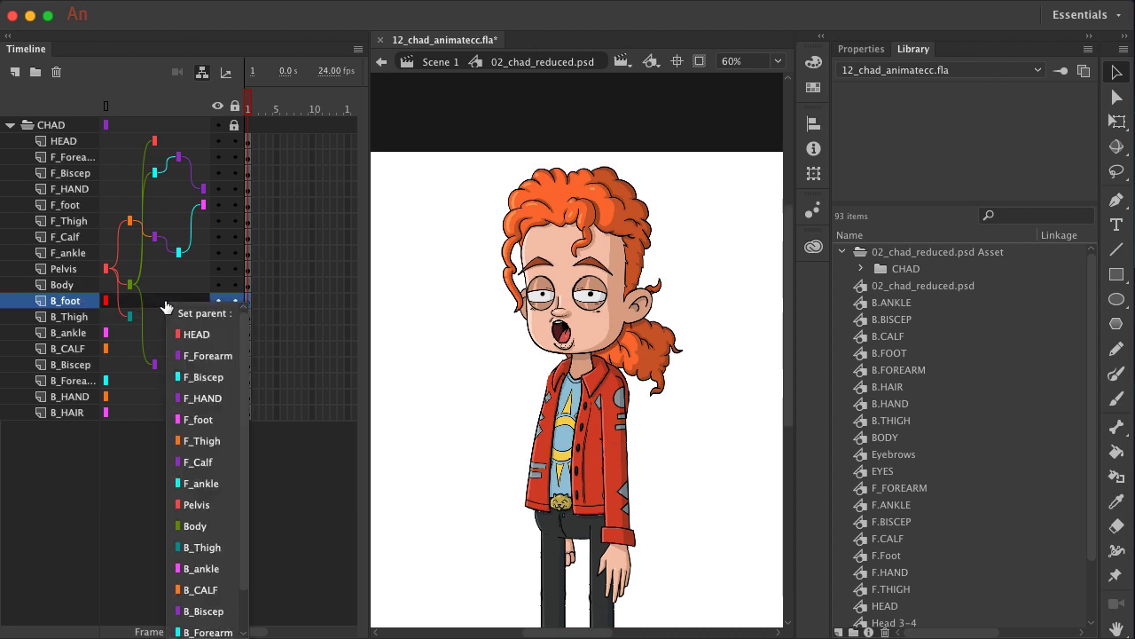
pyautogui.moveTo(200, 568)
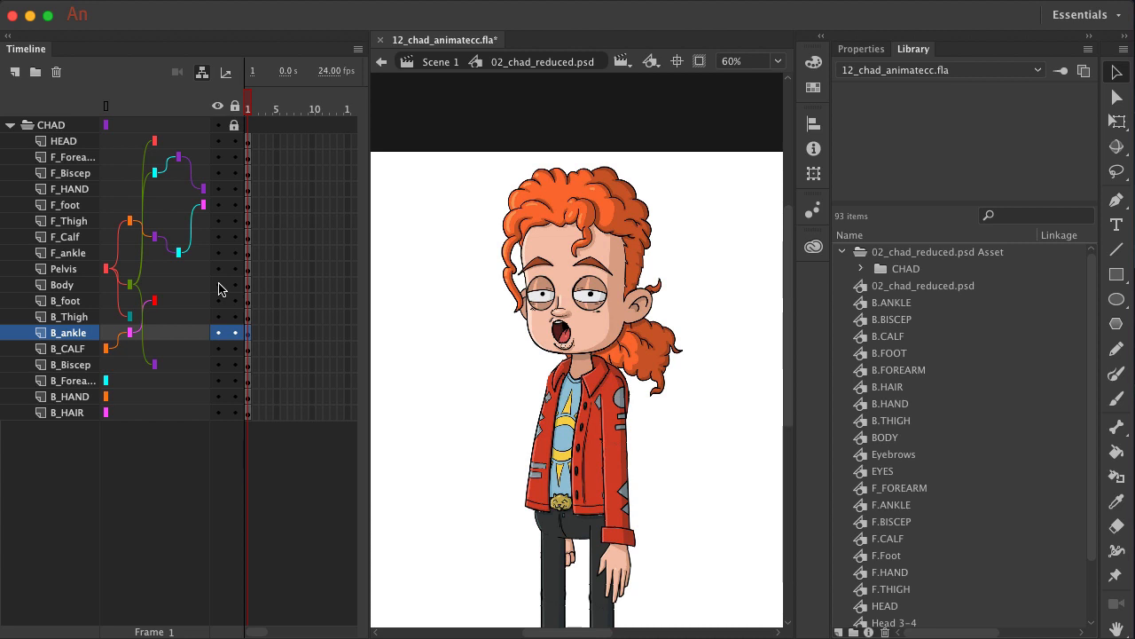
pyautogui.click(69, 348)
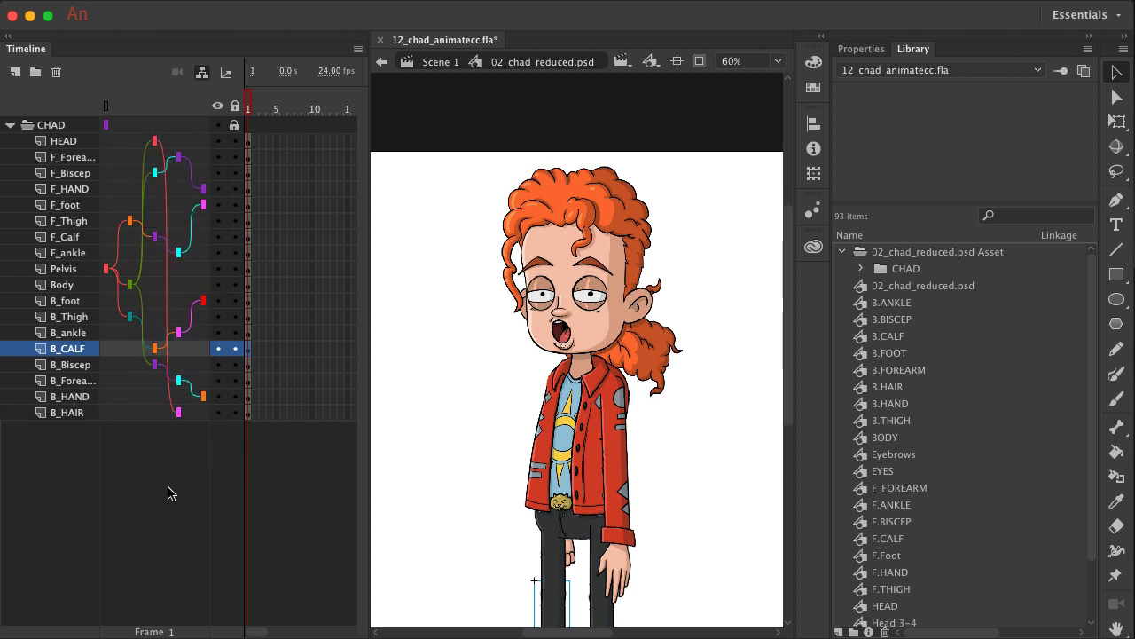
pyautogui.moveTo(377, 473)
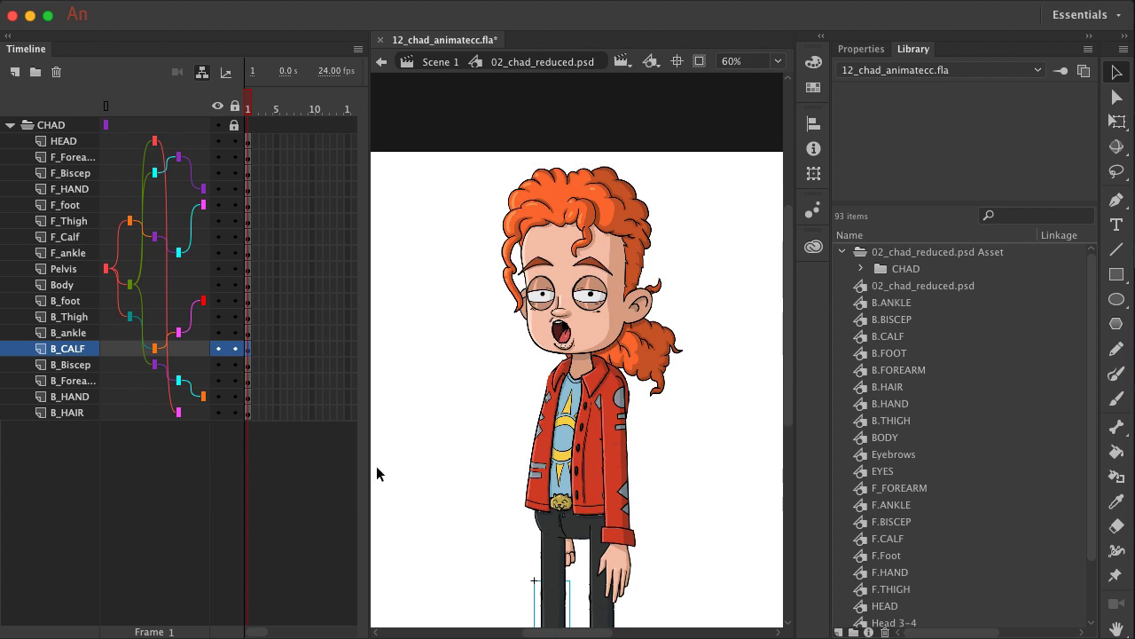
# - With Free Transform, rotate F_HAND, F_Forearm and F_Biscep so child parts follow
pyautogui.click(69, 332)
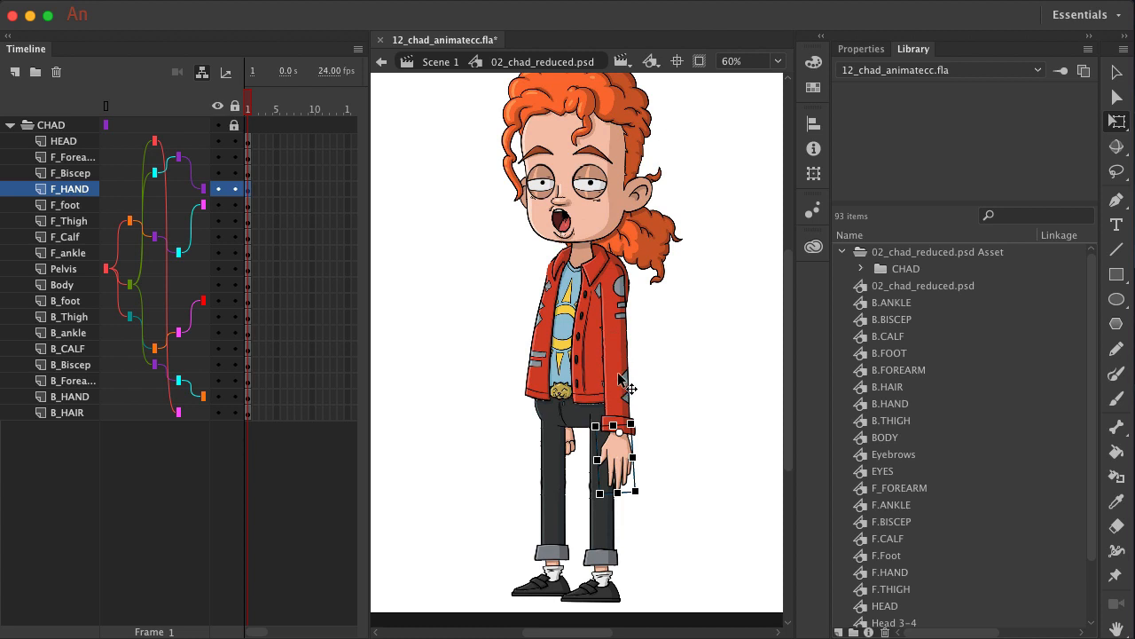
pyautogui.click(73, 157)
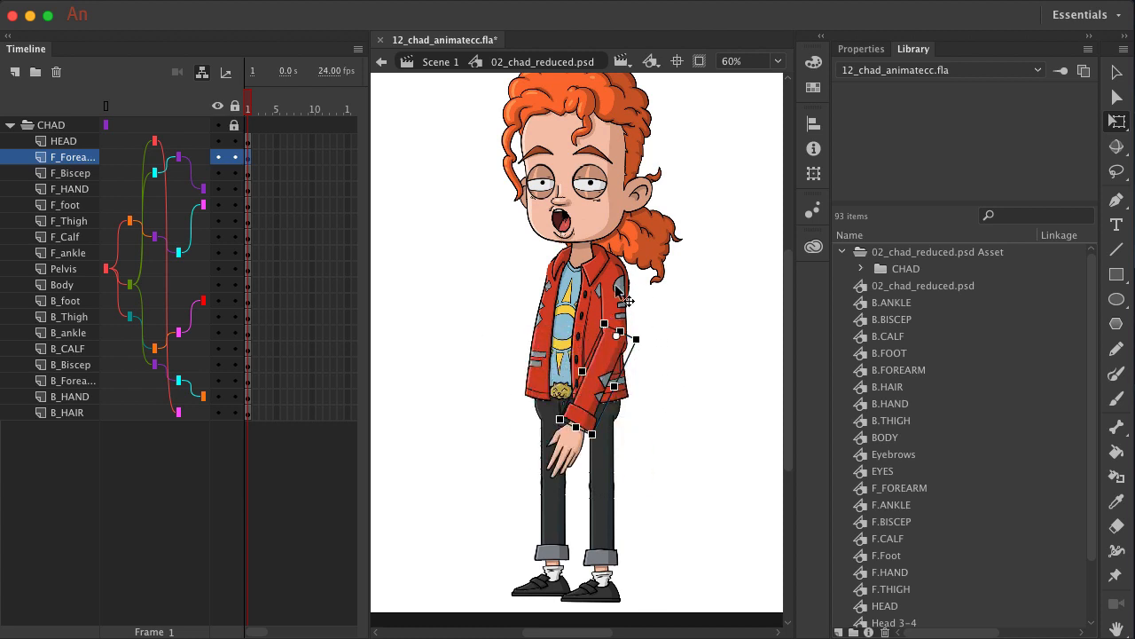
pyautogui.click(71, 172)
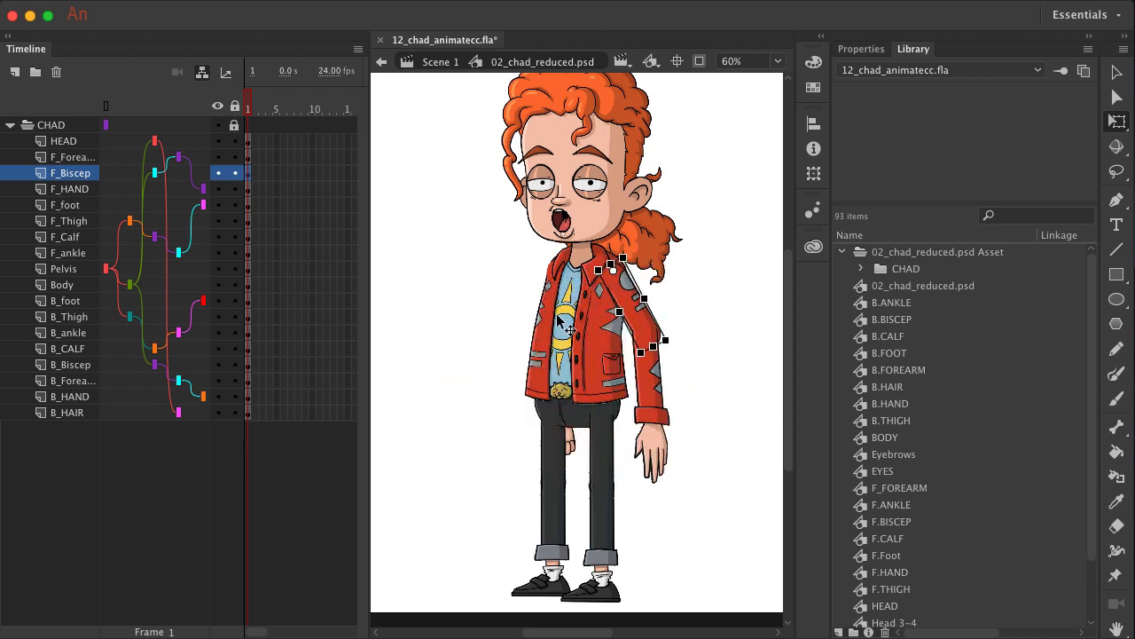
pyautogui.click(62, 284)
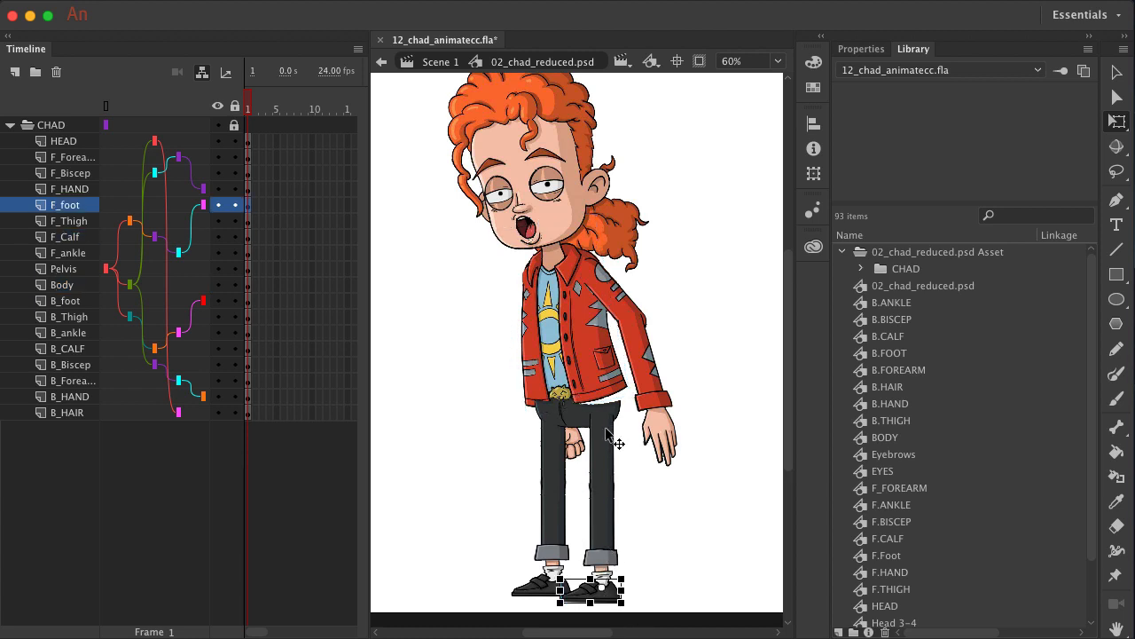
# - Rotate F_foot, F_Calf and B_foot to test the leg chains
pyautogui.click(70, 221)
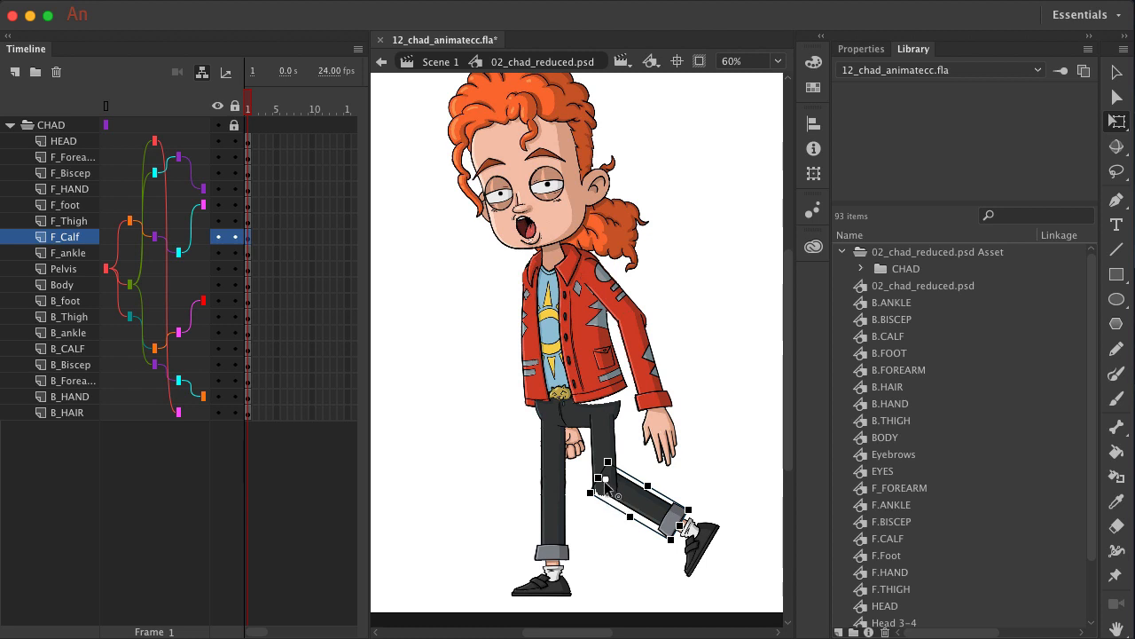
pyautogui.click(68, 348)
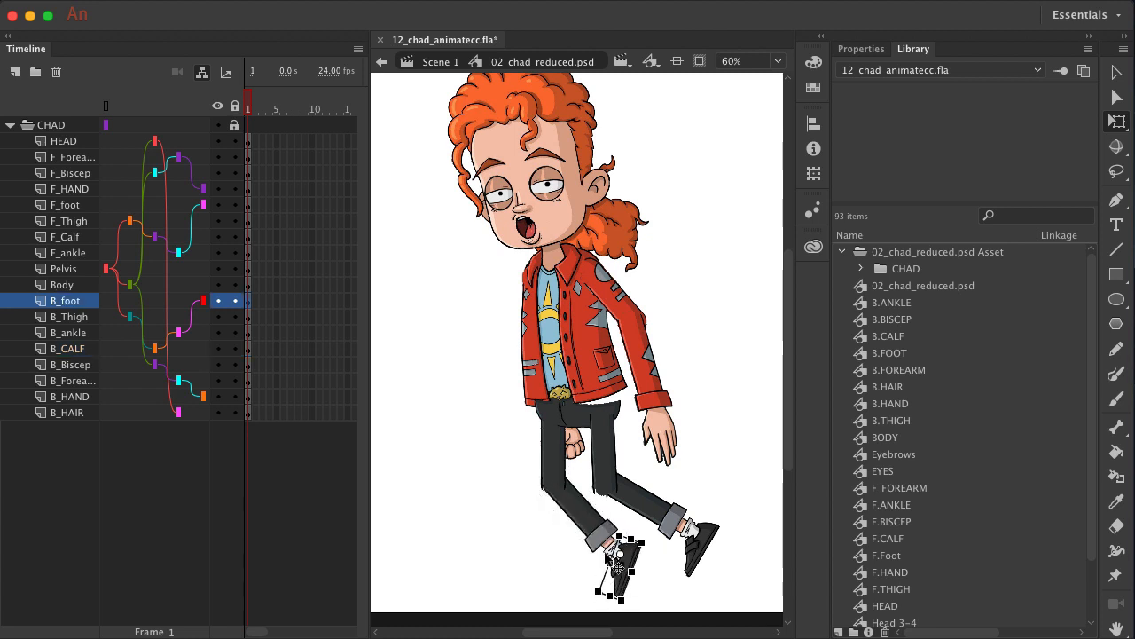
pyautogui.click(68, 332)
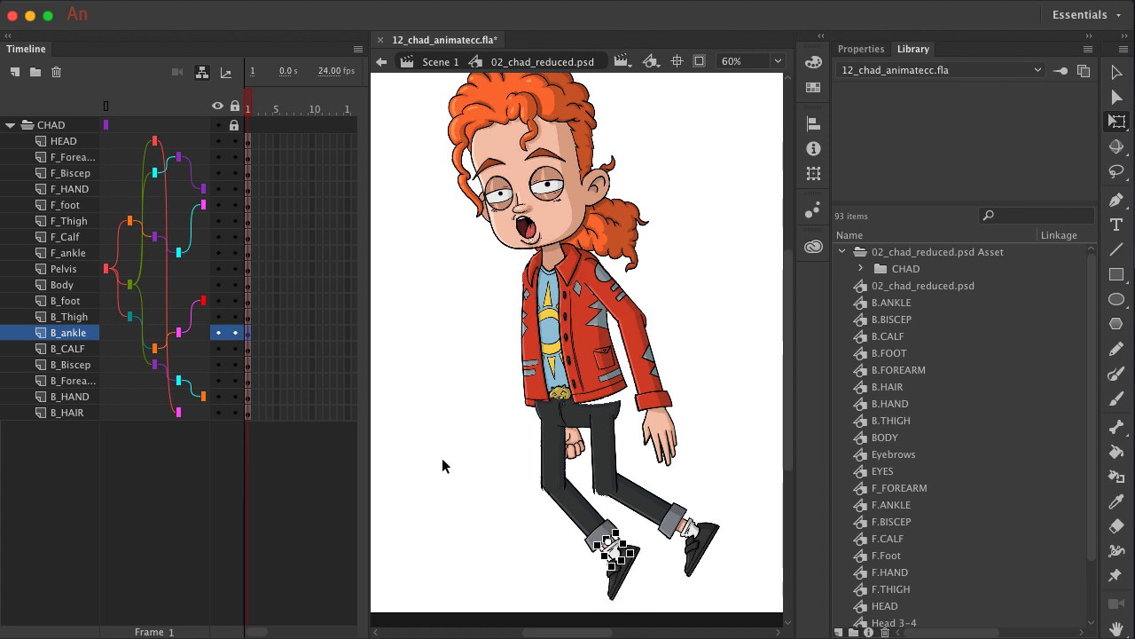
# - Undo the test rotations to return legs, torso and front arm upright
pyautogui.click(68, 348)
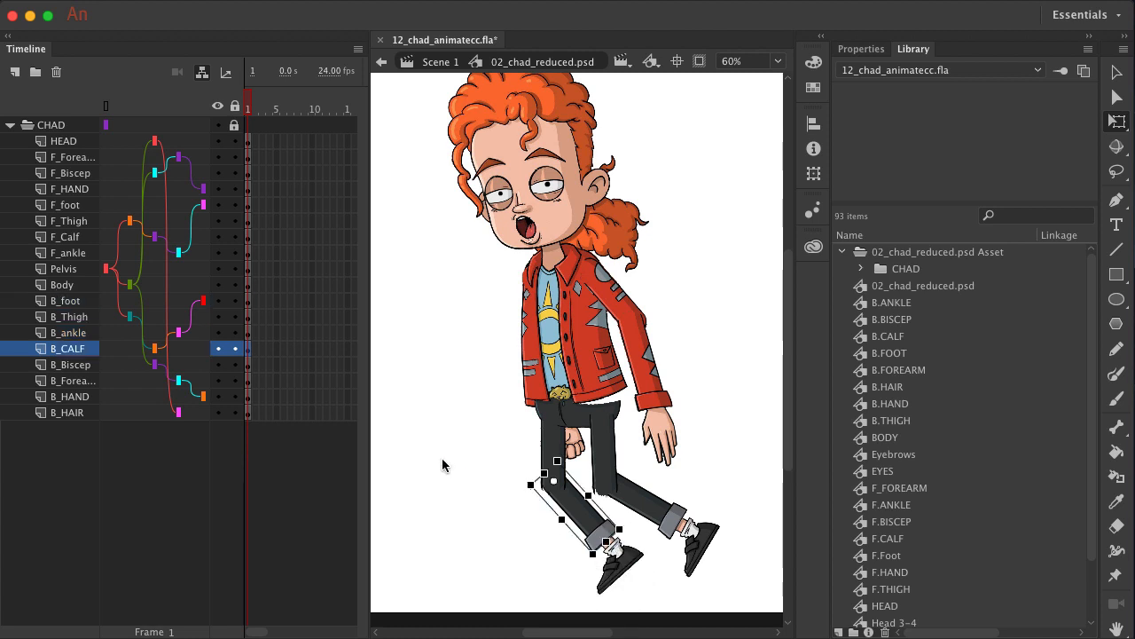
pyautogui.click(68, 236)
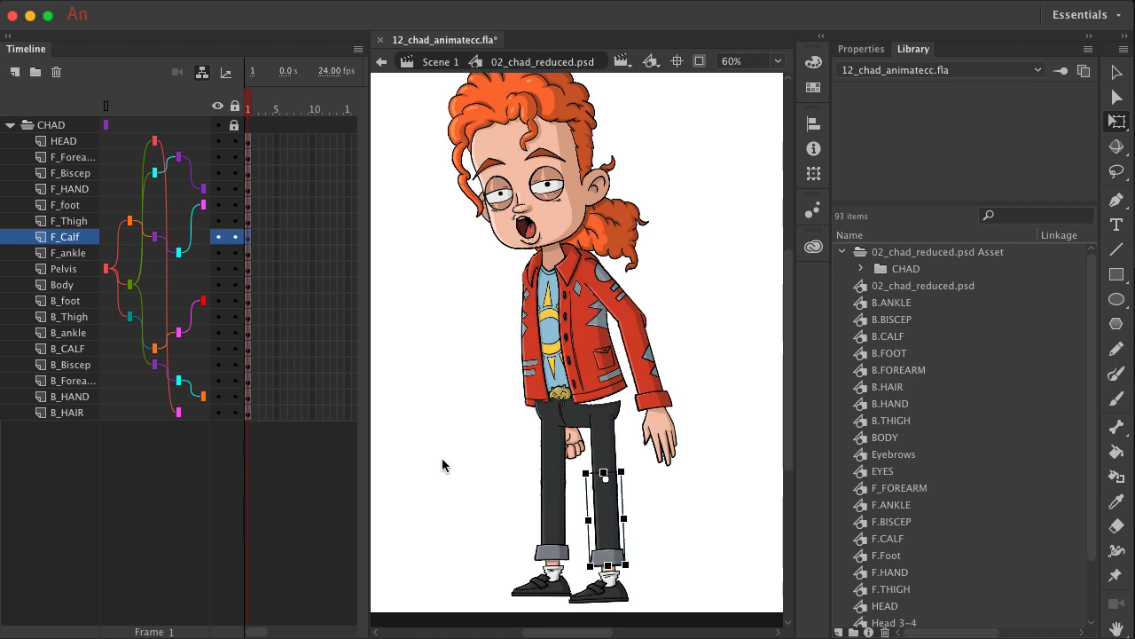
pyautogui.click(62, 284)
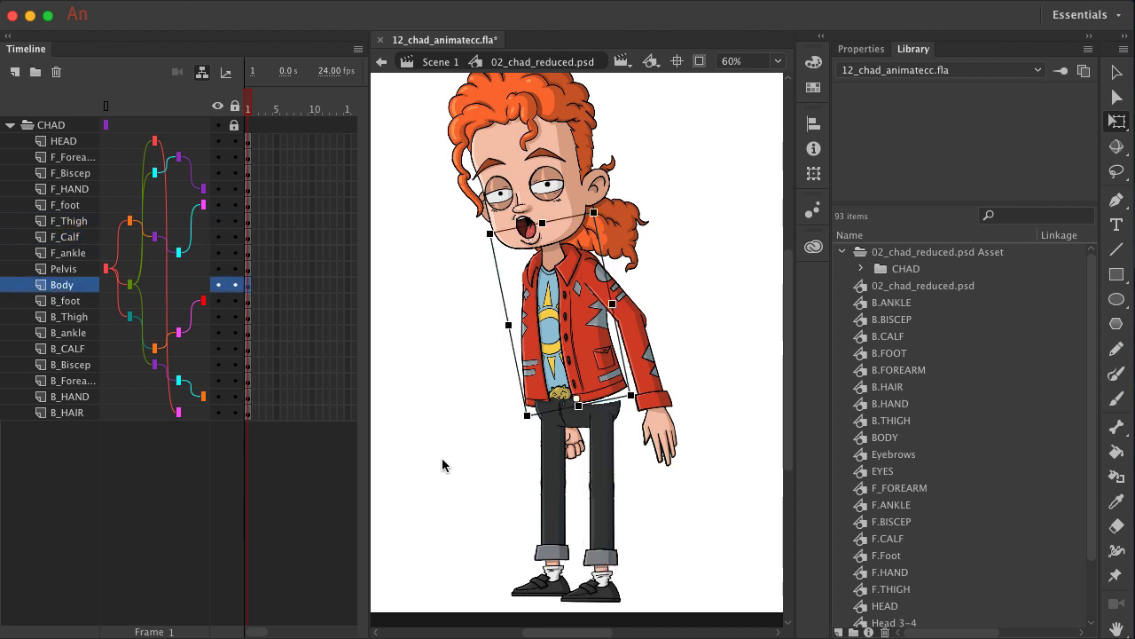
pyautogui.click(71, 172)
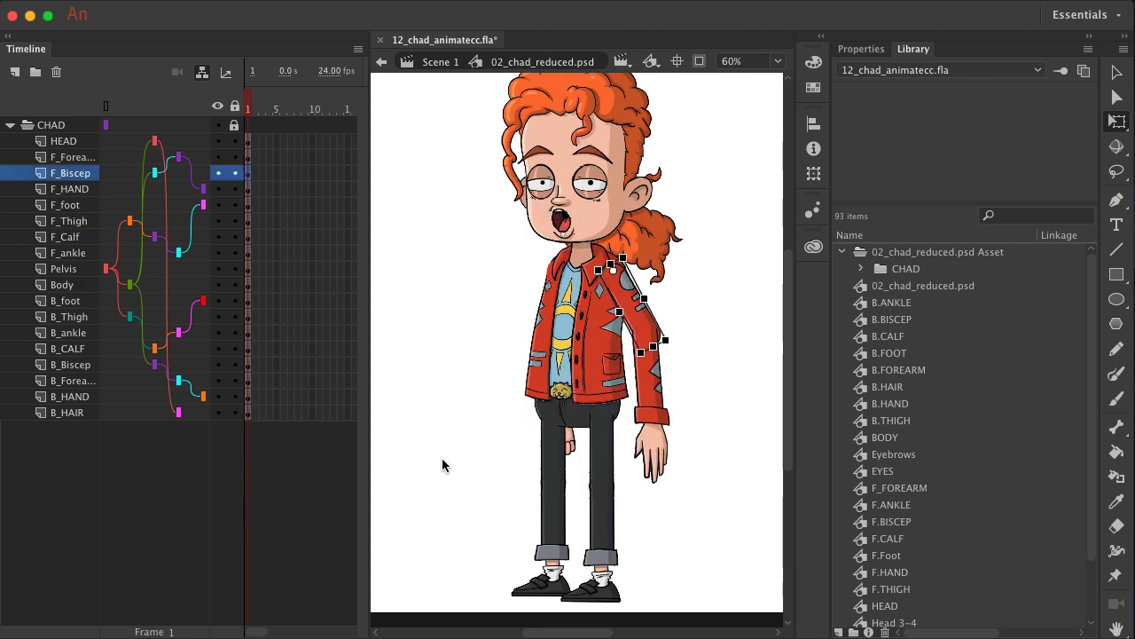
pyautogui.click(73, 157)
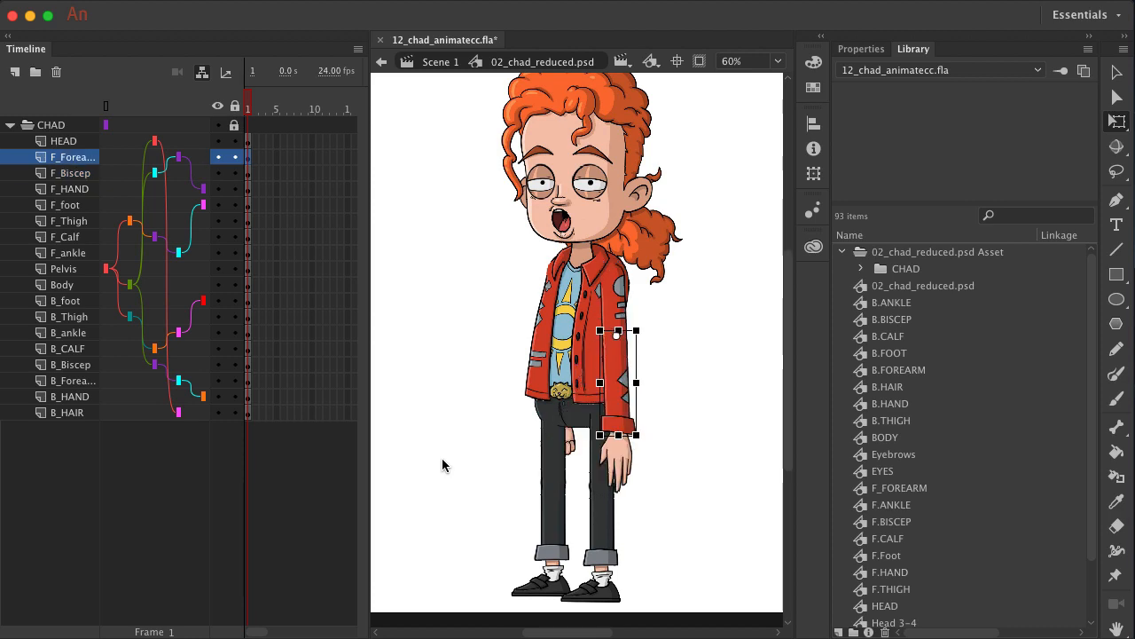